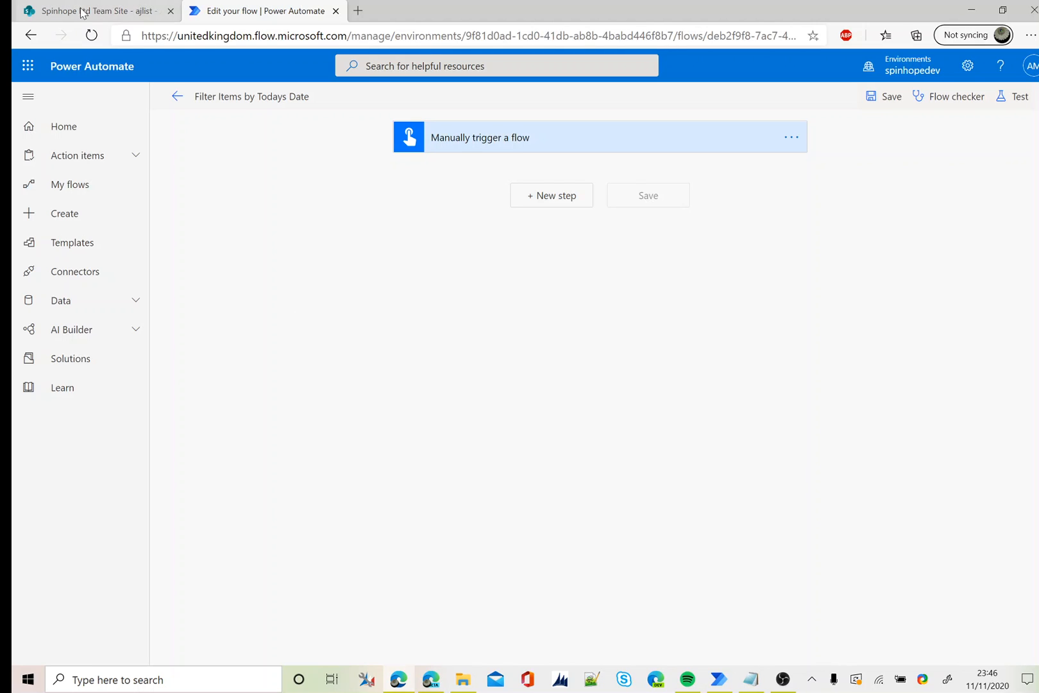
- Check the Created times of ajlist items in SharePoint, selecting test1, then return to the flow
{"action": "left_click", "coordinate": [97, 10]}
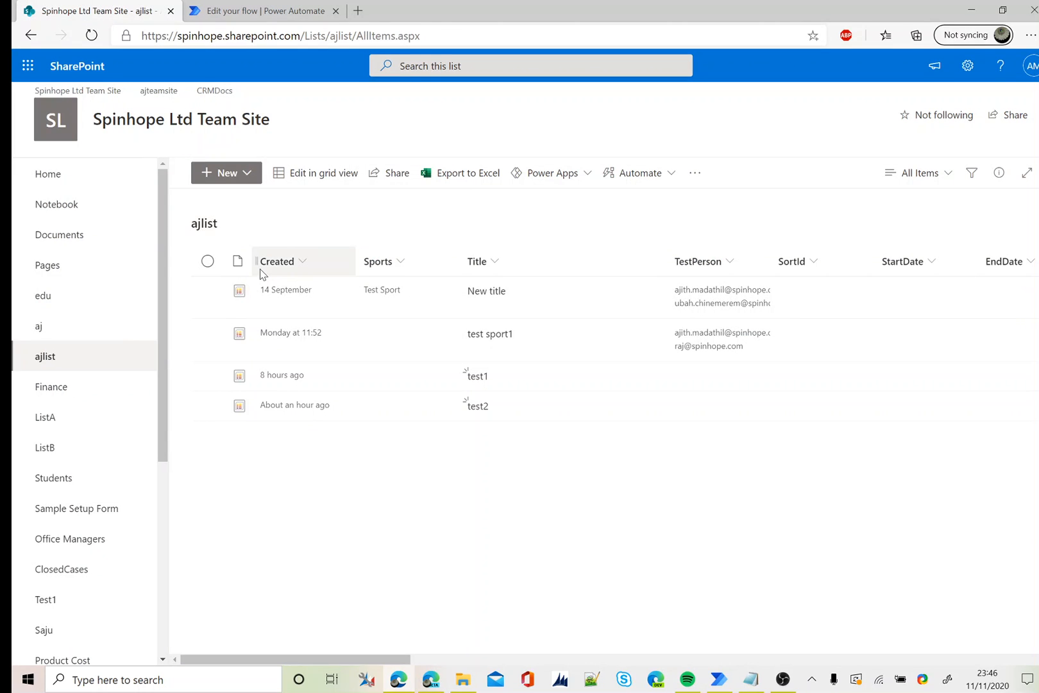
{"action": "mouse_move", "coordinate": [294, 273]}
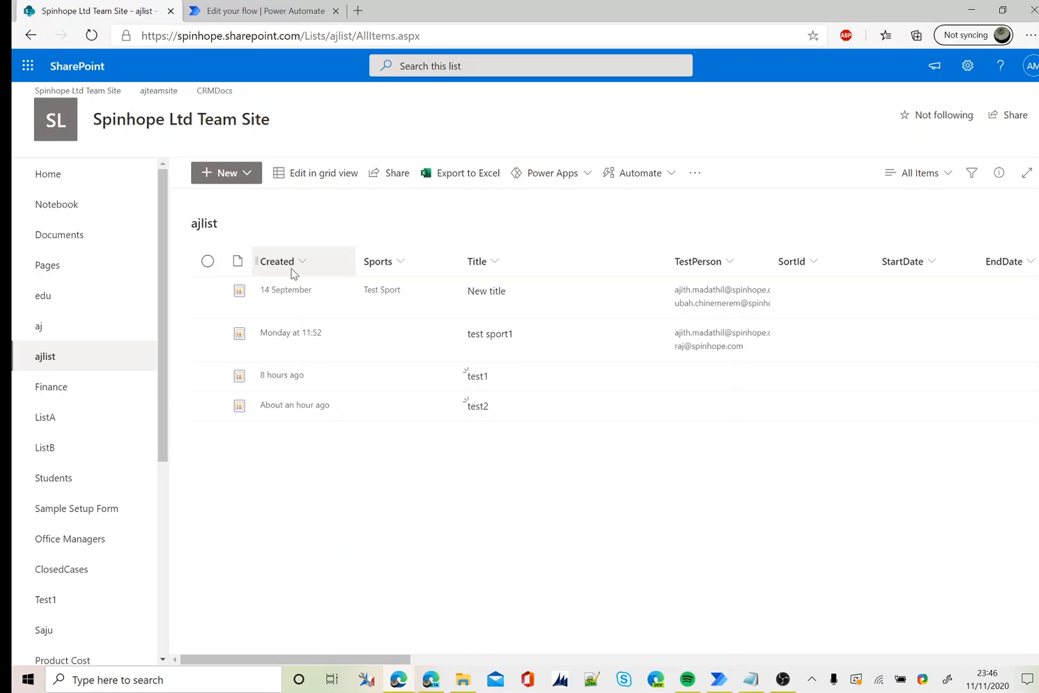
{"action": "mouse_move", "coordinate": [392, 387]}
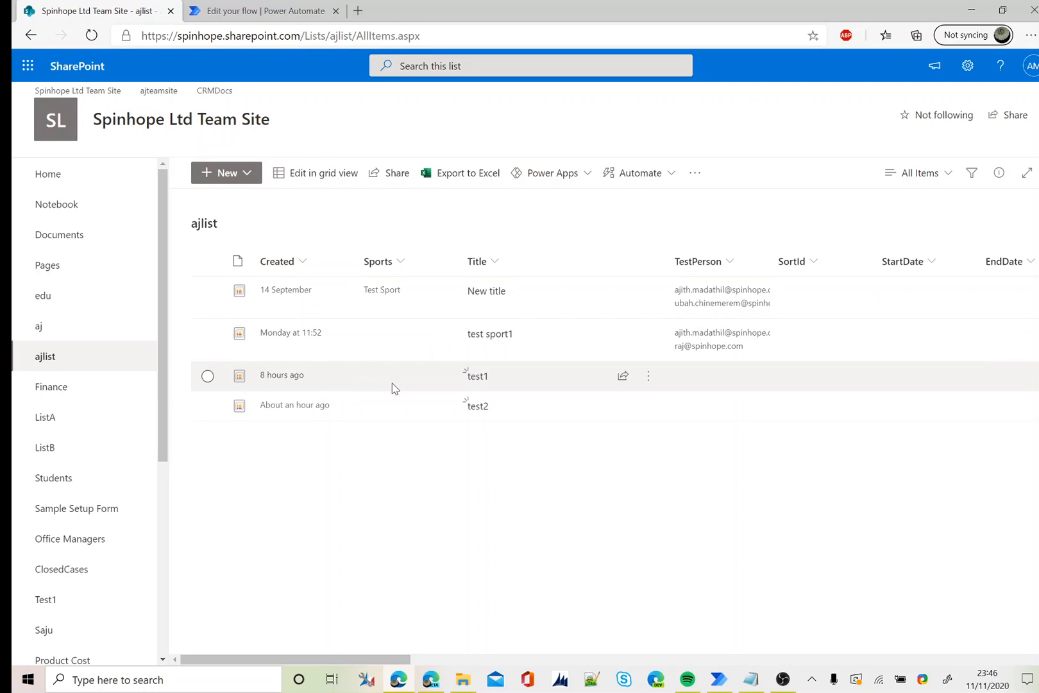
{"action": "left_click", "coordinate": [207, 376]}
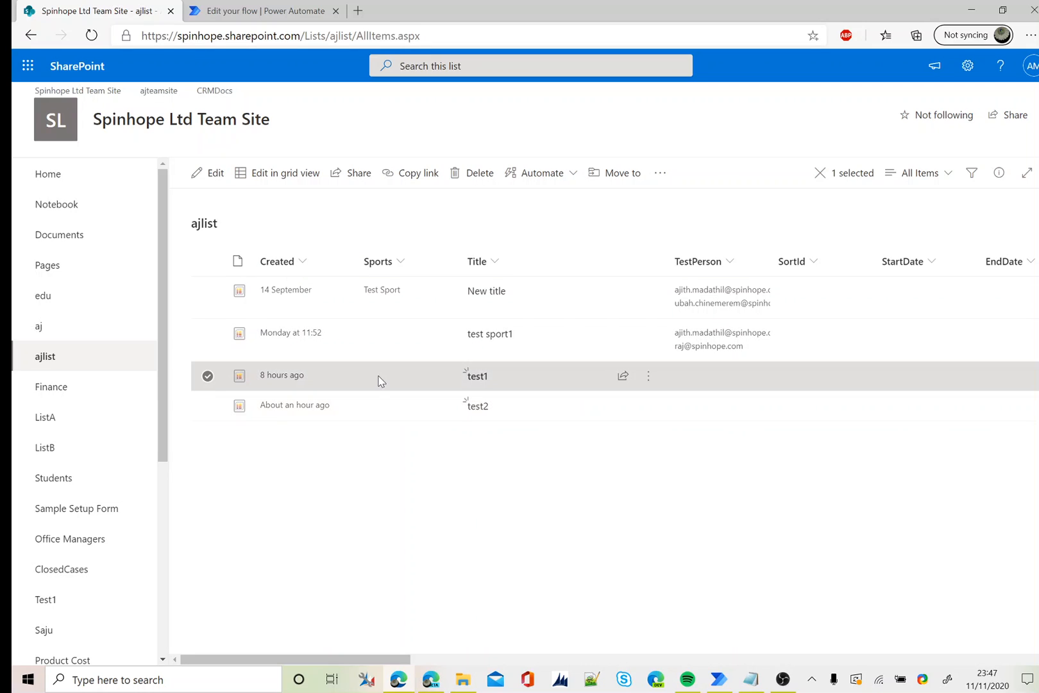
{"action": "mouse_move", "coordinate": [393, 413]}
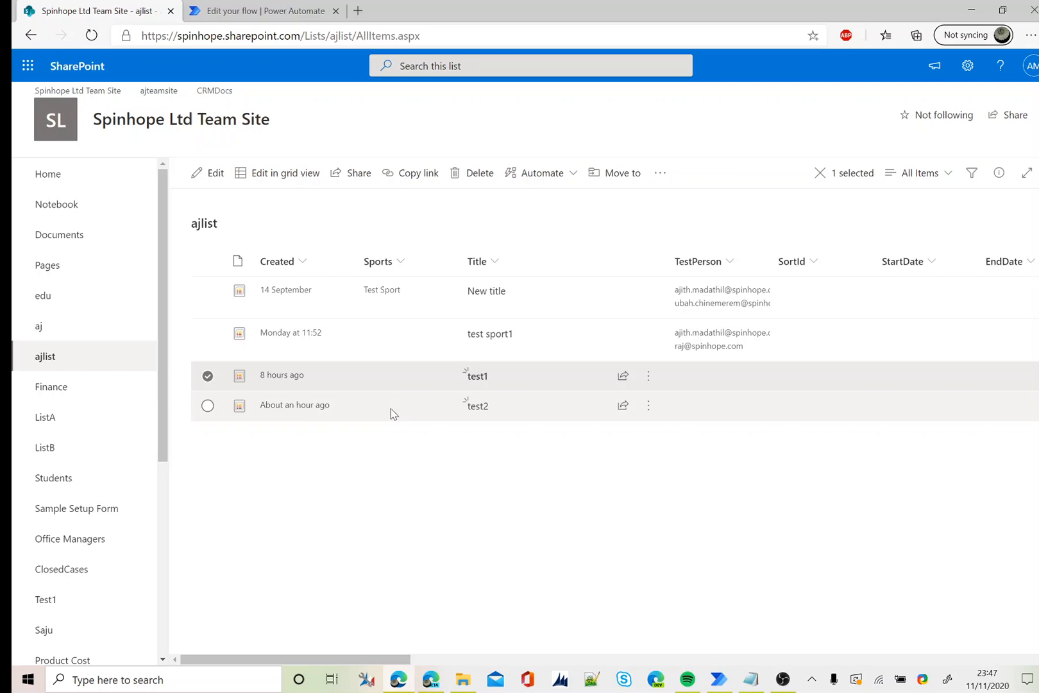
{"action": "left_click", "coordinate": [264, 10]}
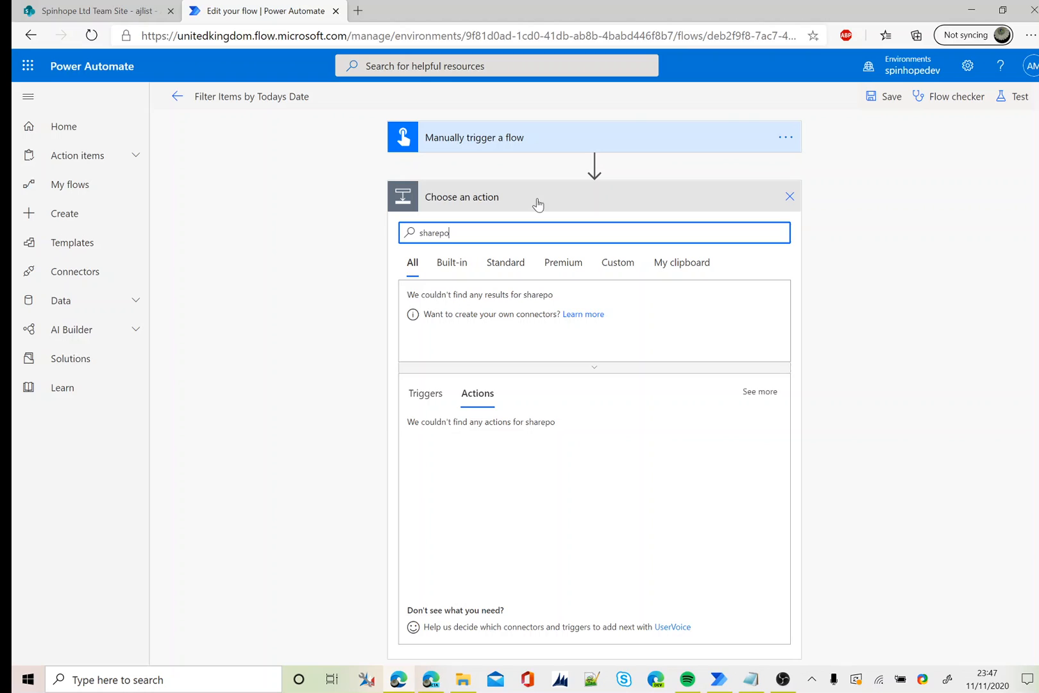
- Search the SharePoint connector for the Get items action to add after the trigger
{"action": "type", "text": "int"}
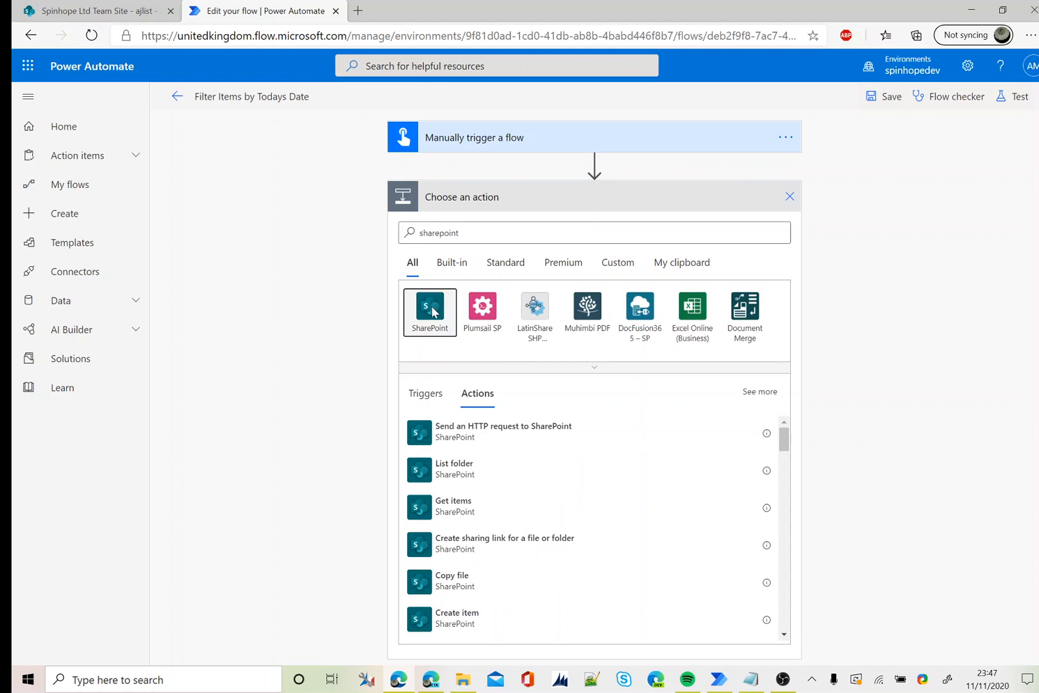
{"action": "left_click", "coordinate": [429, 307]}
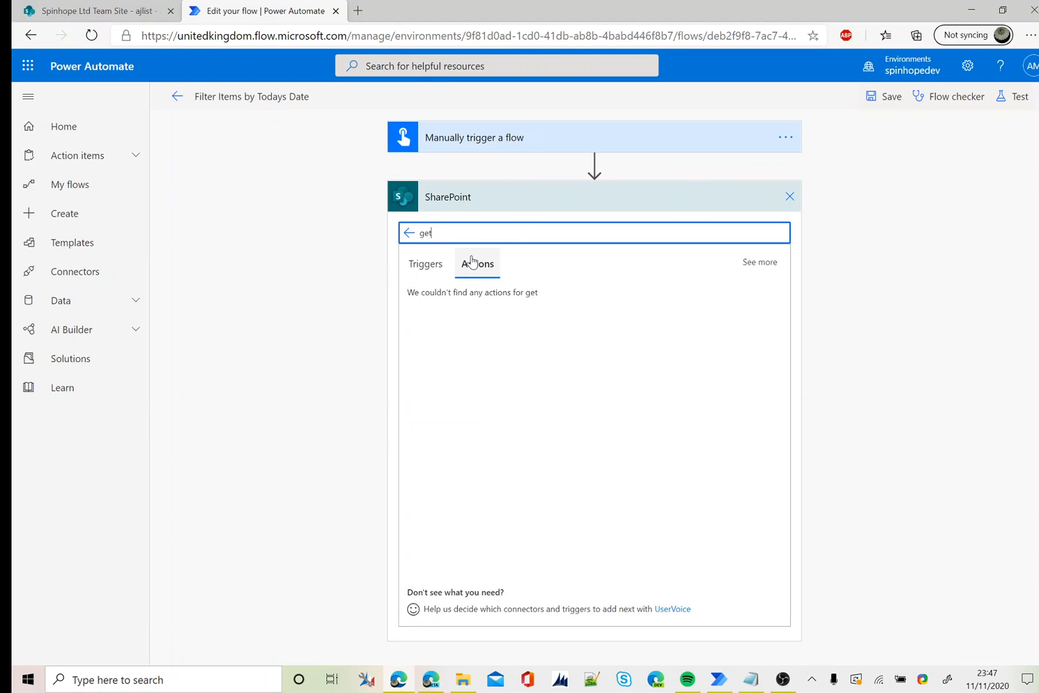
{"action": "type", "text": "times"}
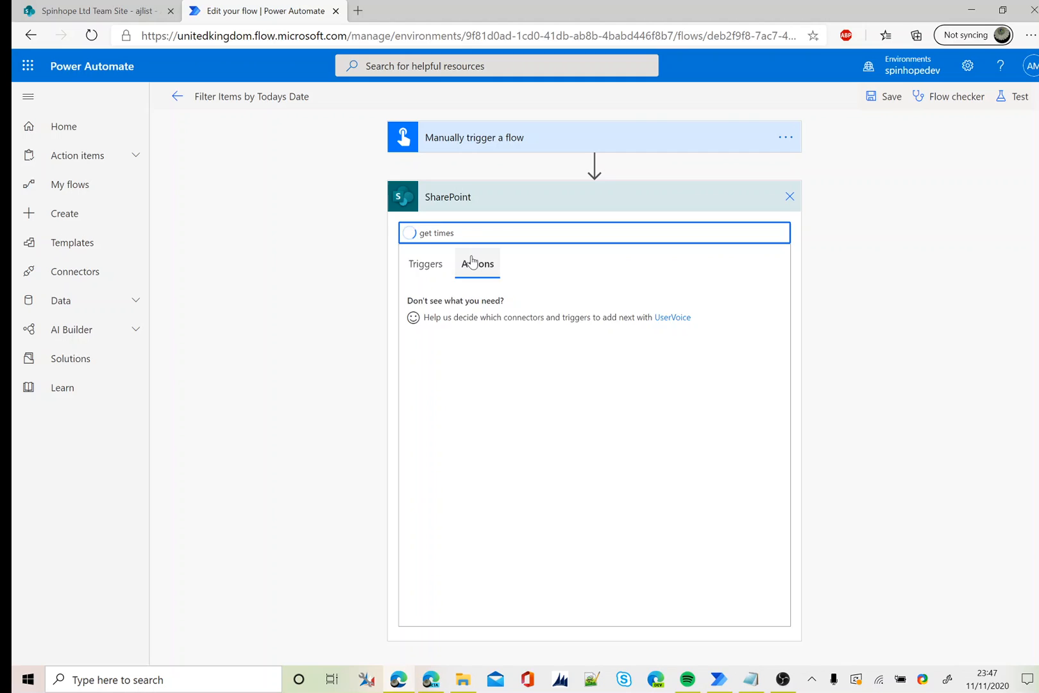
{"action": "type", "text": "get item"}
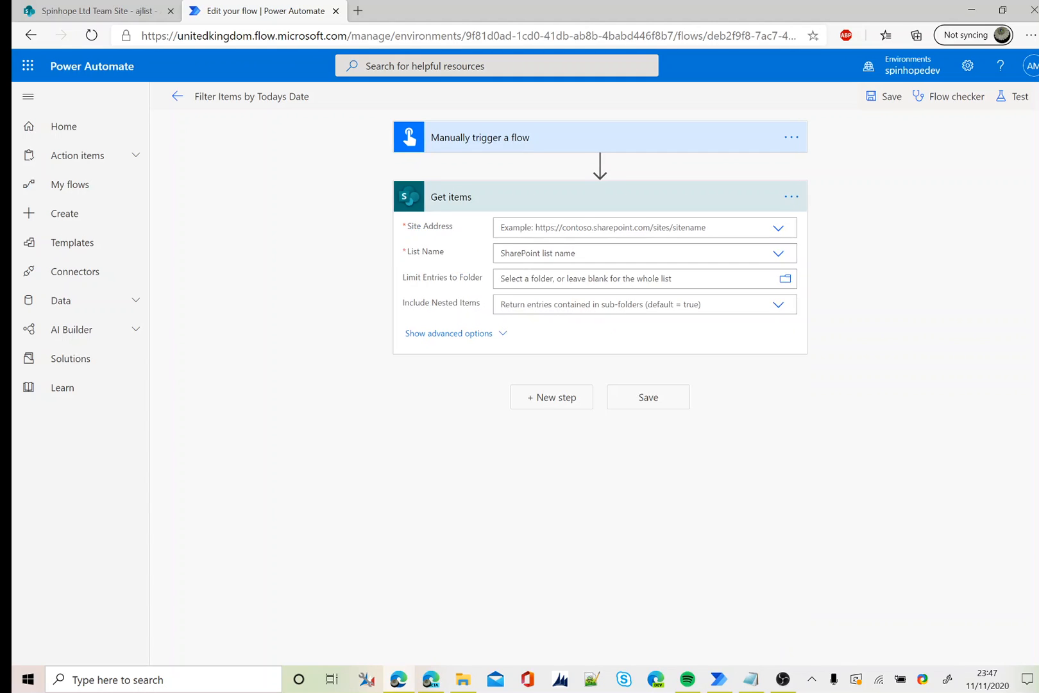
- Target Get items at Spinhope Ltd Team Site and the ajlist list, revealing advanced options
{"action": "left_click", "coordinate": [778, 227]}
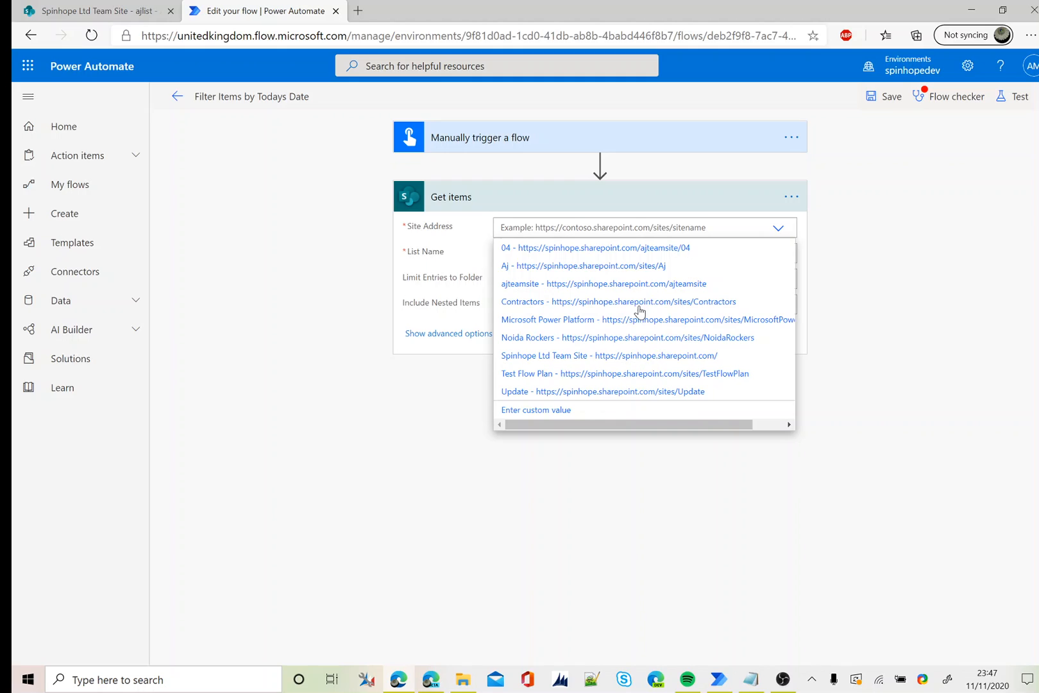
{"action": "left_click", "coordinate": [608, 356]}
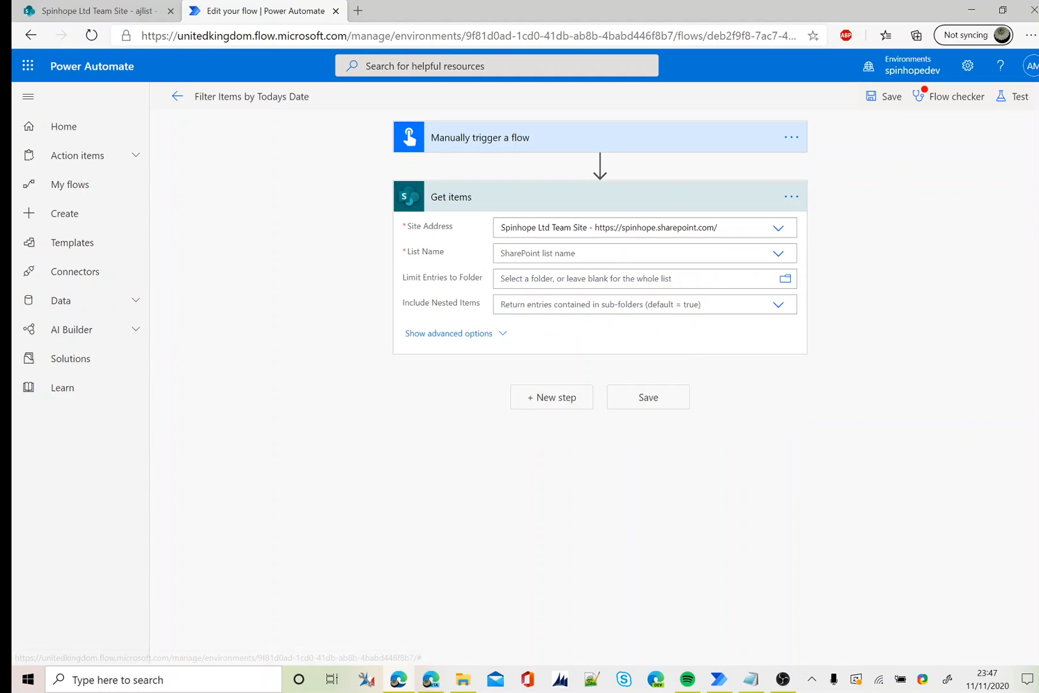
{"action": "left_click", "coordinate": [777, 252]}
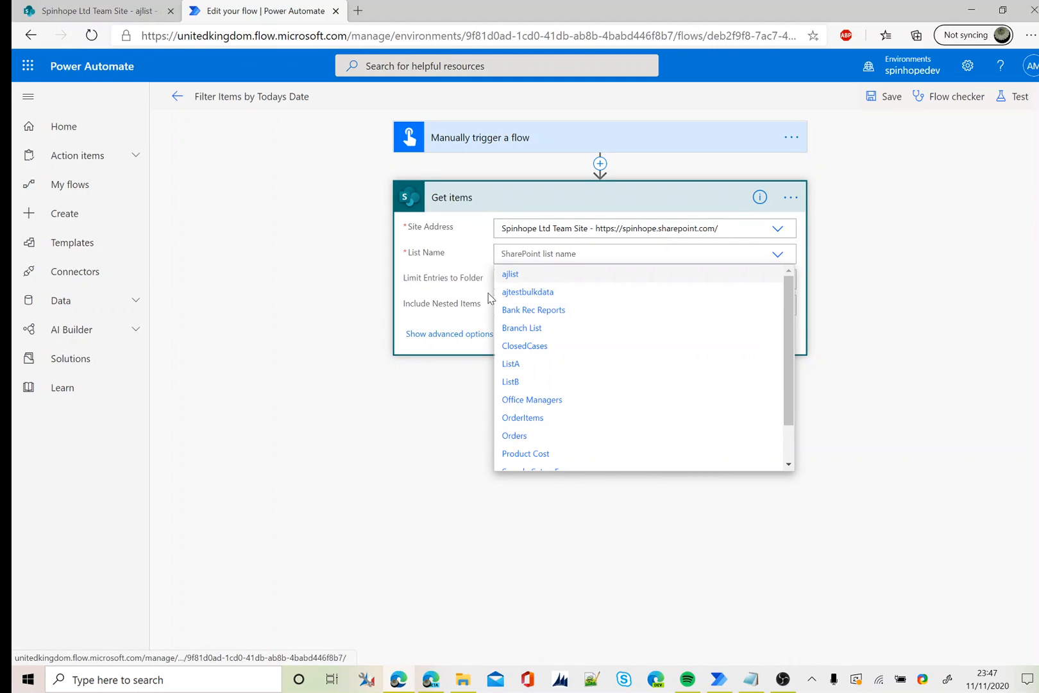
{"action": "left_click", "coordinate": [510, 273]}
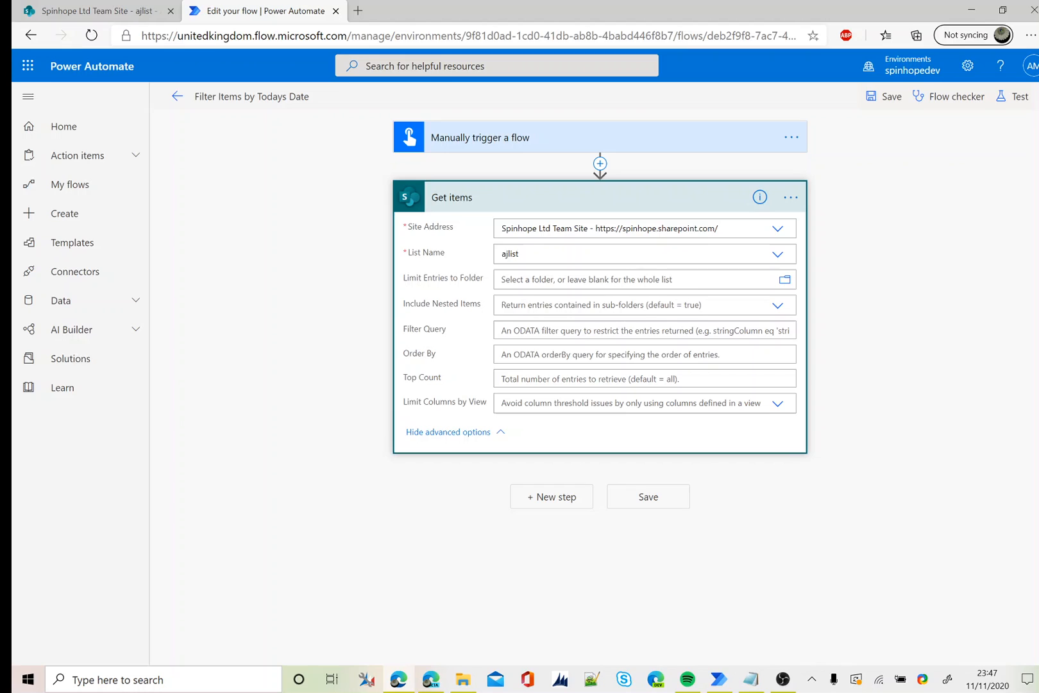
{"action": "left_click", "coordinate": [643, 330]}
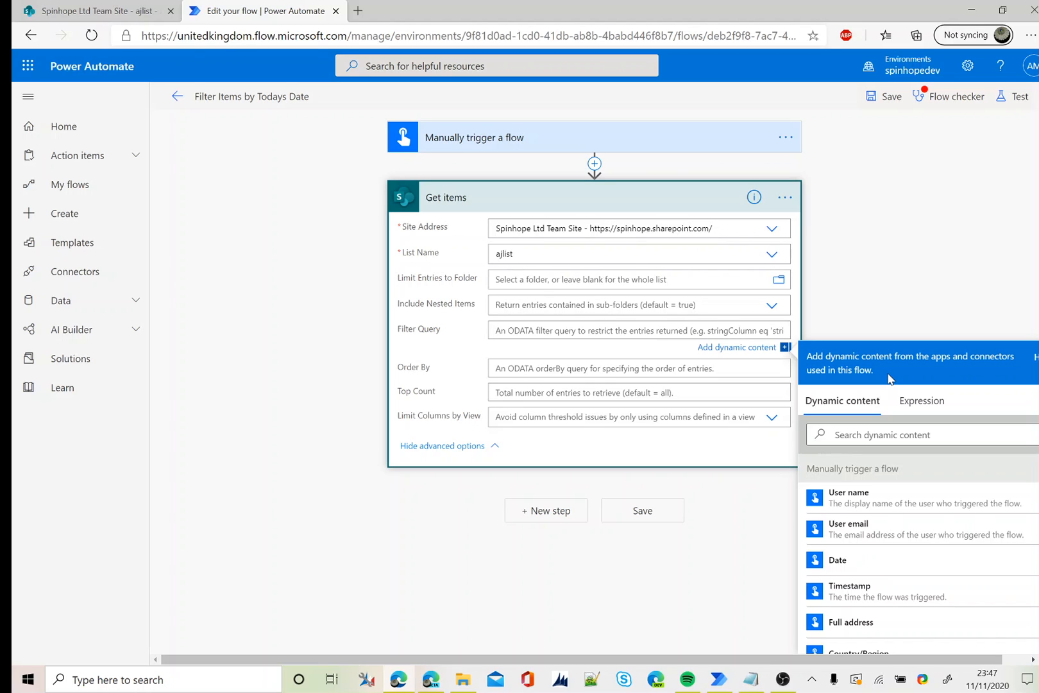
- Start the Filter Query with Created ge in the Get items action
{"action": "left_click", "coordinate": [636, 330]}
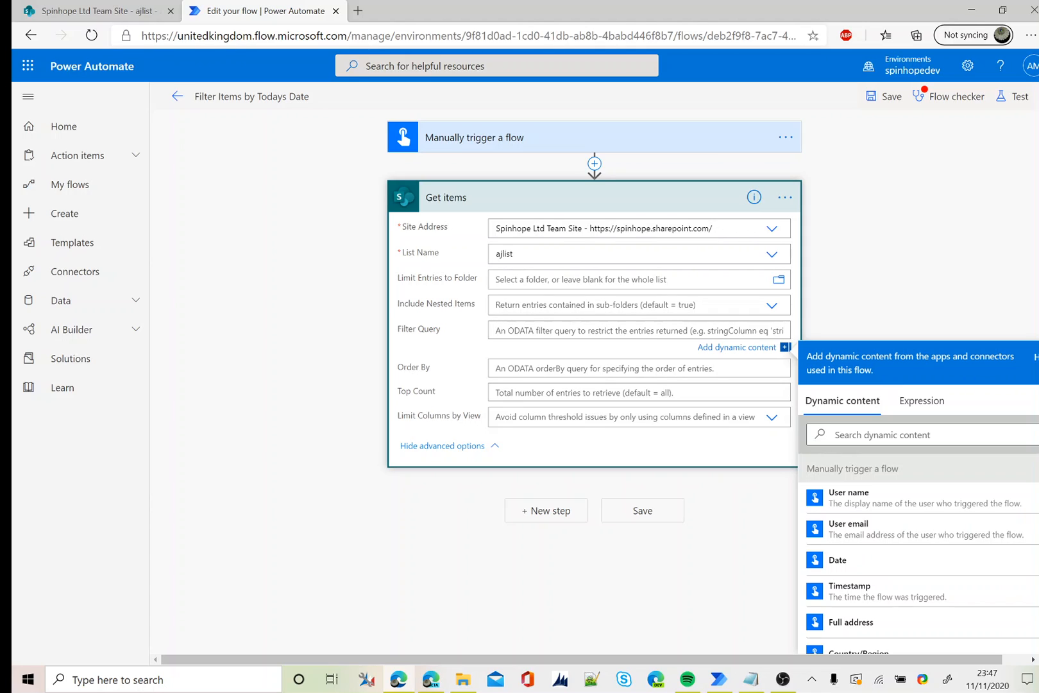
{"action": "mouse_move", "coordinate": [636, 330]}
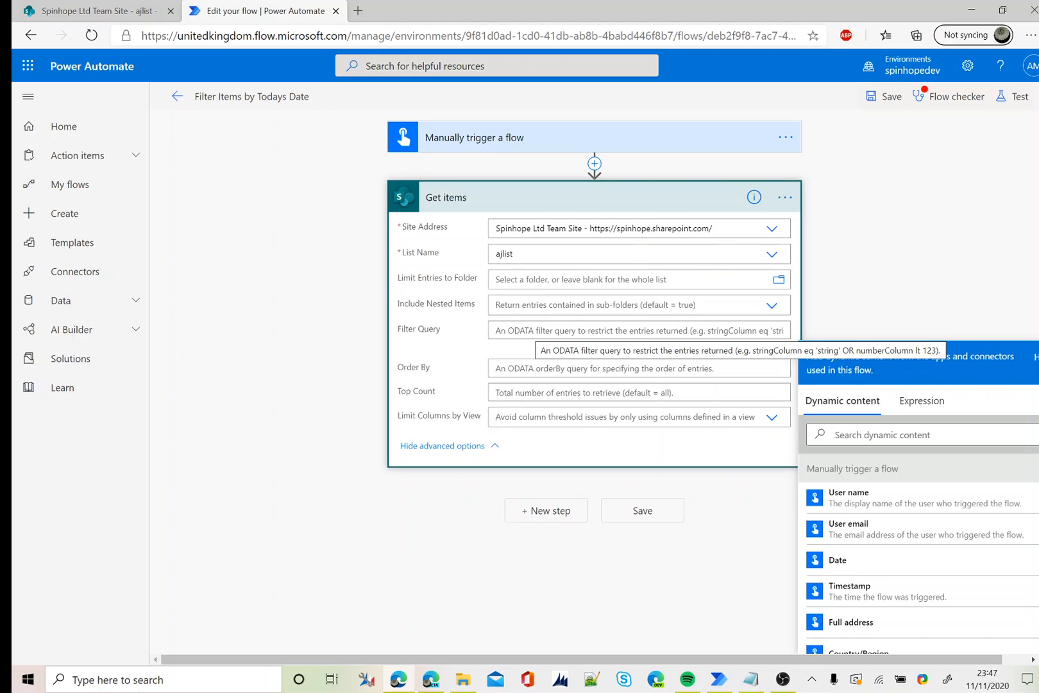
{"action": "type", "text": "C"}
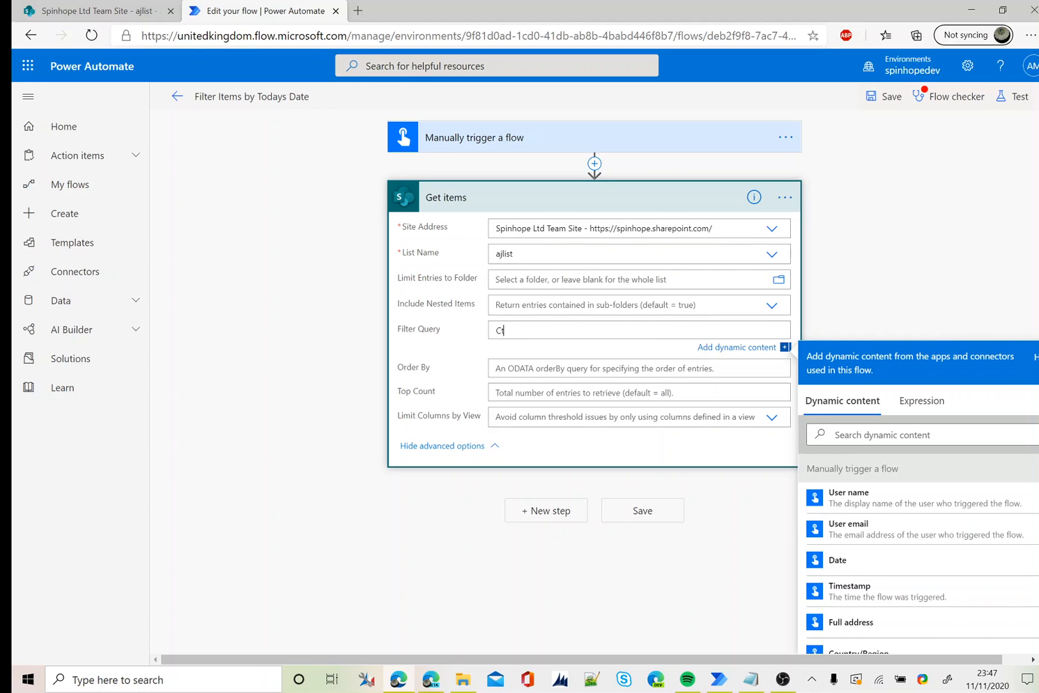
{"action": "type", "text": "reated"}
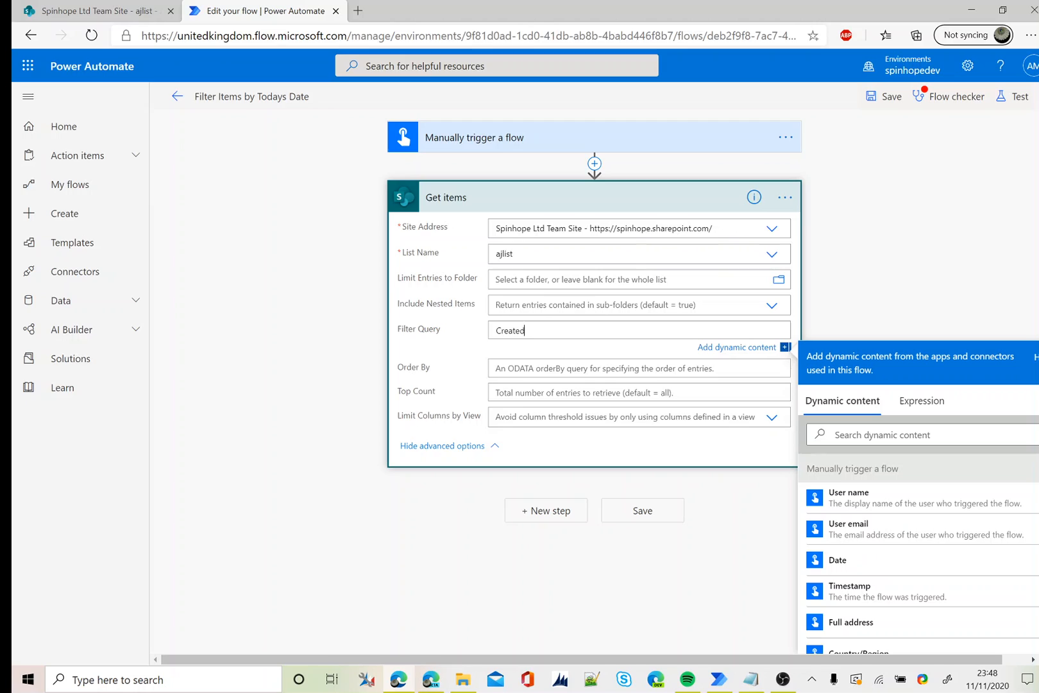
{"action": "type", "text": "ge '"}
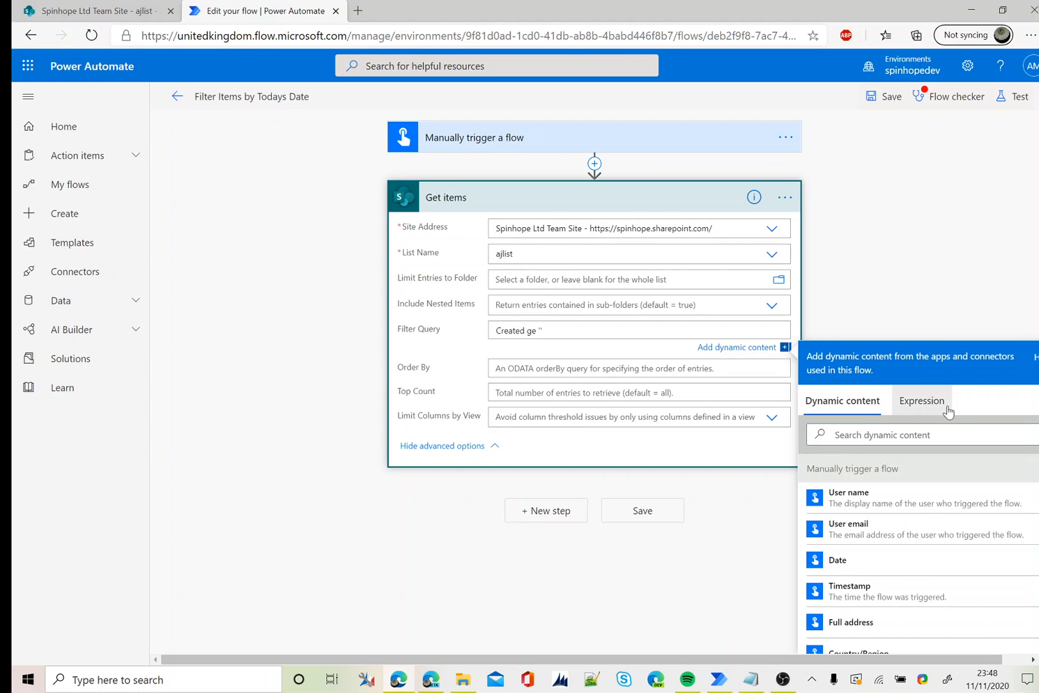
- Insert the expression formatDateTime(utcNow(),'yyyy-MM-dd 00:00') as the filter's lower bound
{"action": "left_click", "coordinate": [921, 401]}
{"action": "type", "text": "formatDateTime(utcNow(),"}
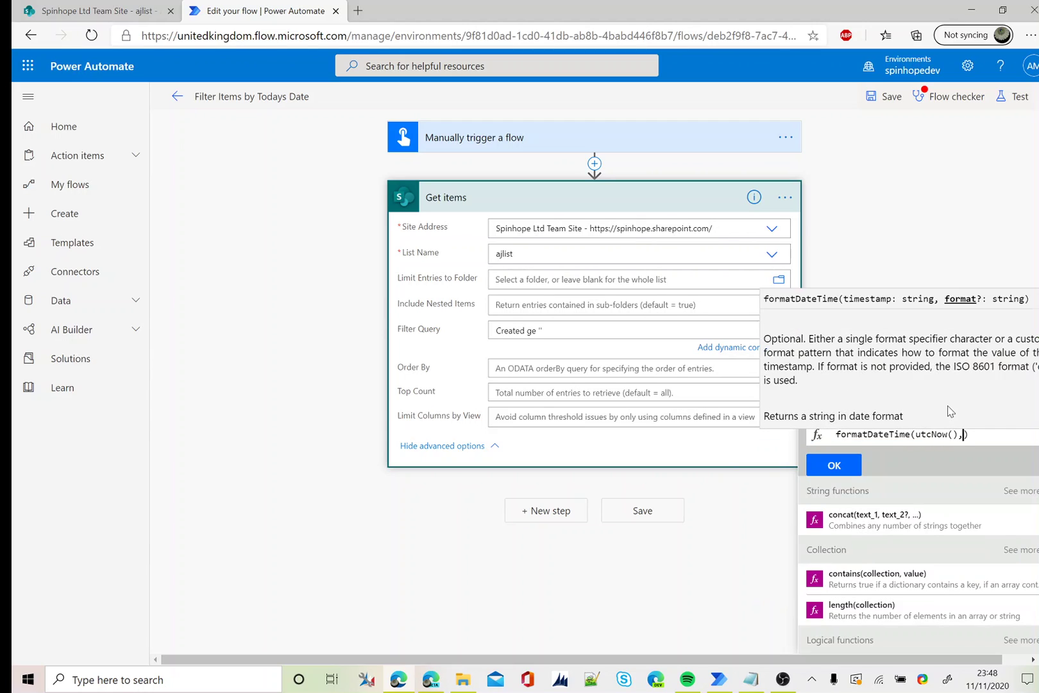
{"action": "type", "text": "'y'"}
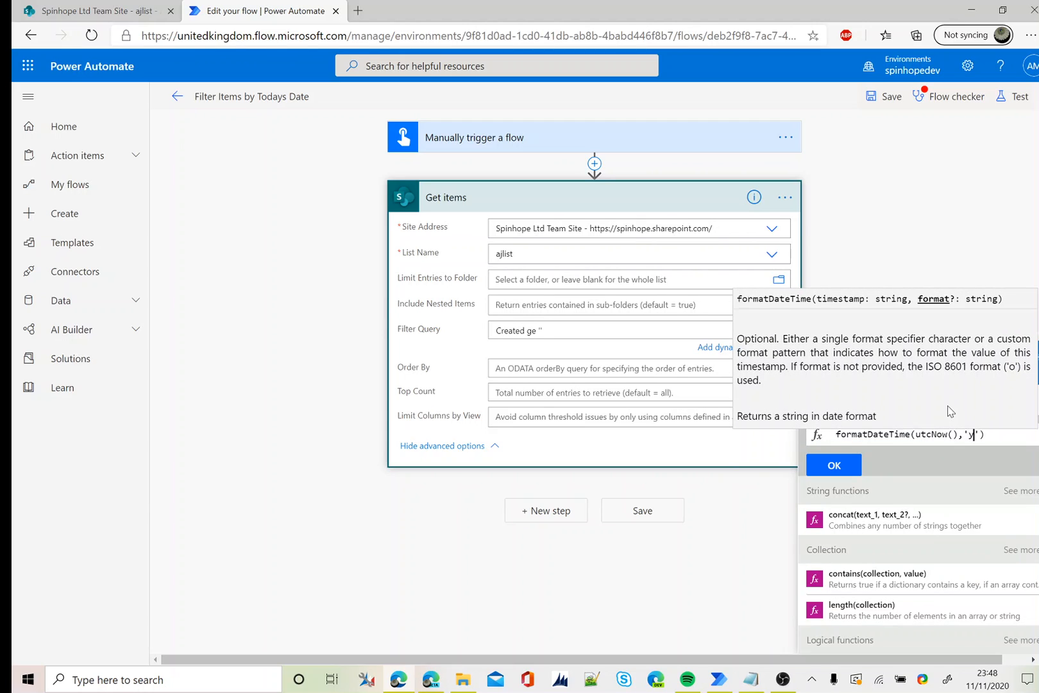
{"action": "type", "text": "yyyy-"}
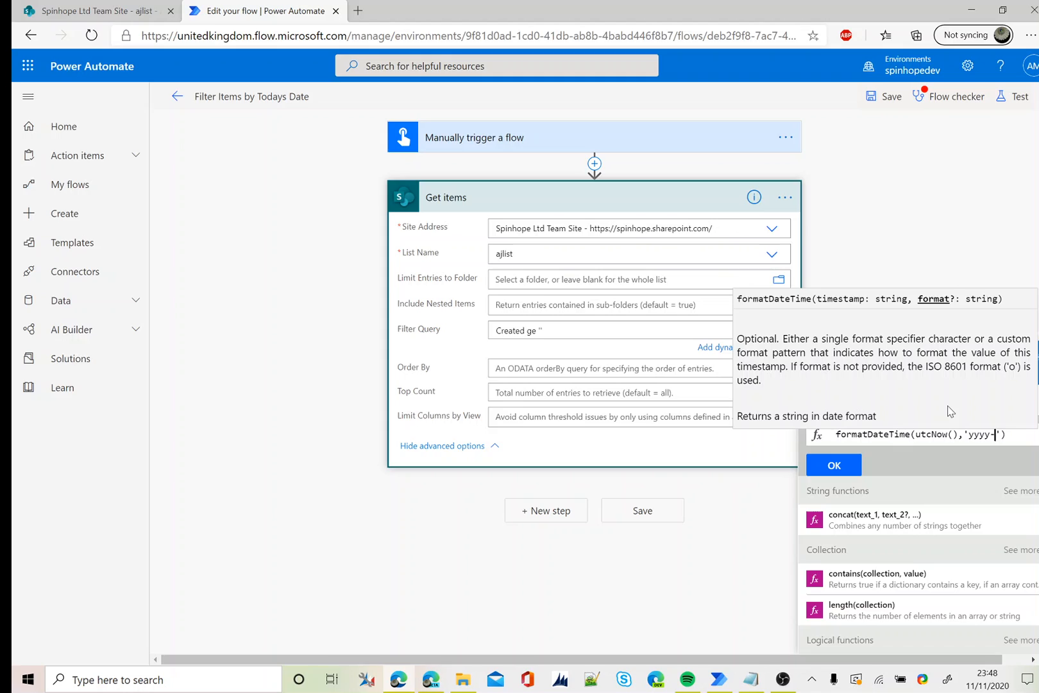
{"action": "type", "text": "MM-dd"}
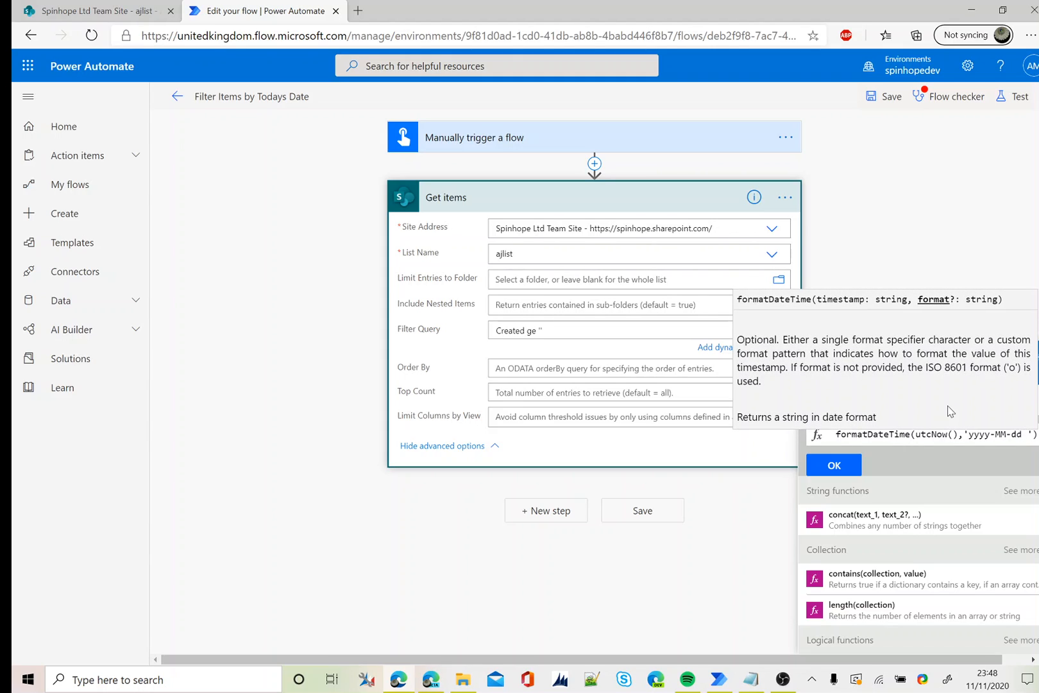
{"action": "type", "text": "00:00"}
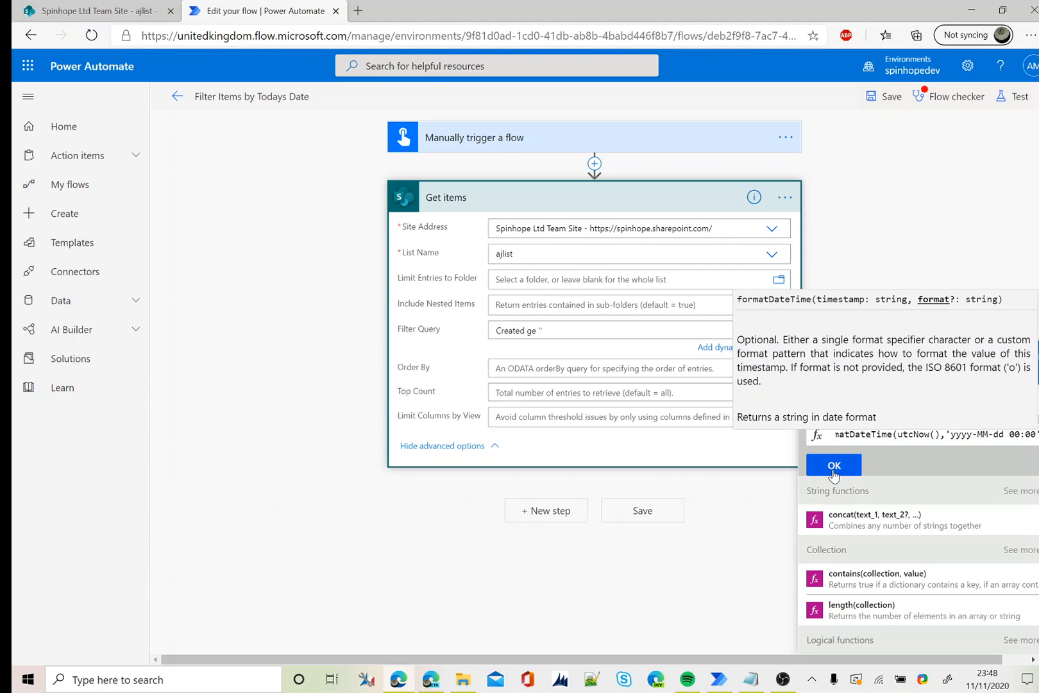
{"action": "left_click", "coordinate": [832, 464]}
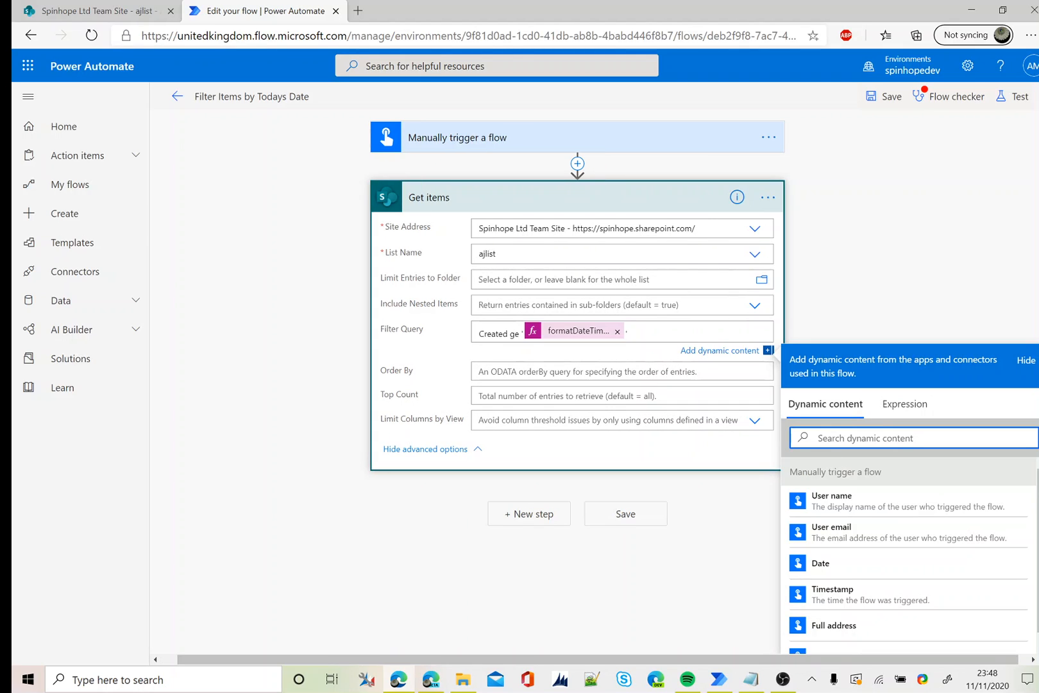
- Extend the filter with and Created le for the upper bound
{"action": "type", "text": "and"}
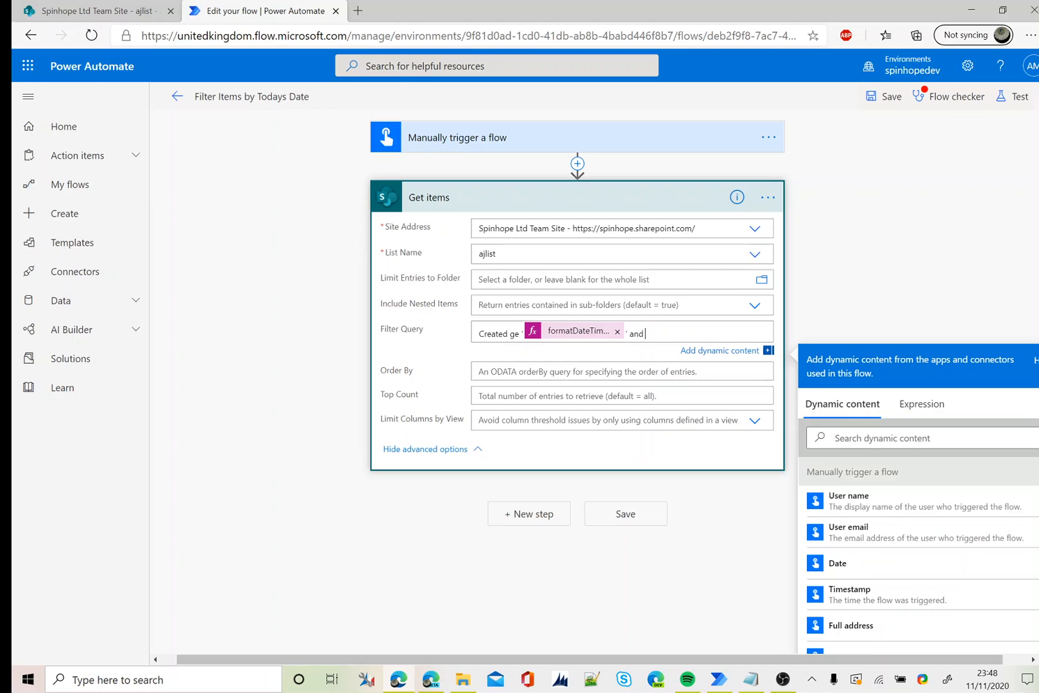
{"action": "type", "text": "Create"}
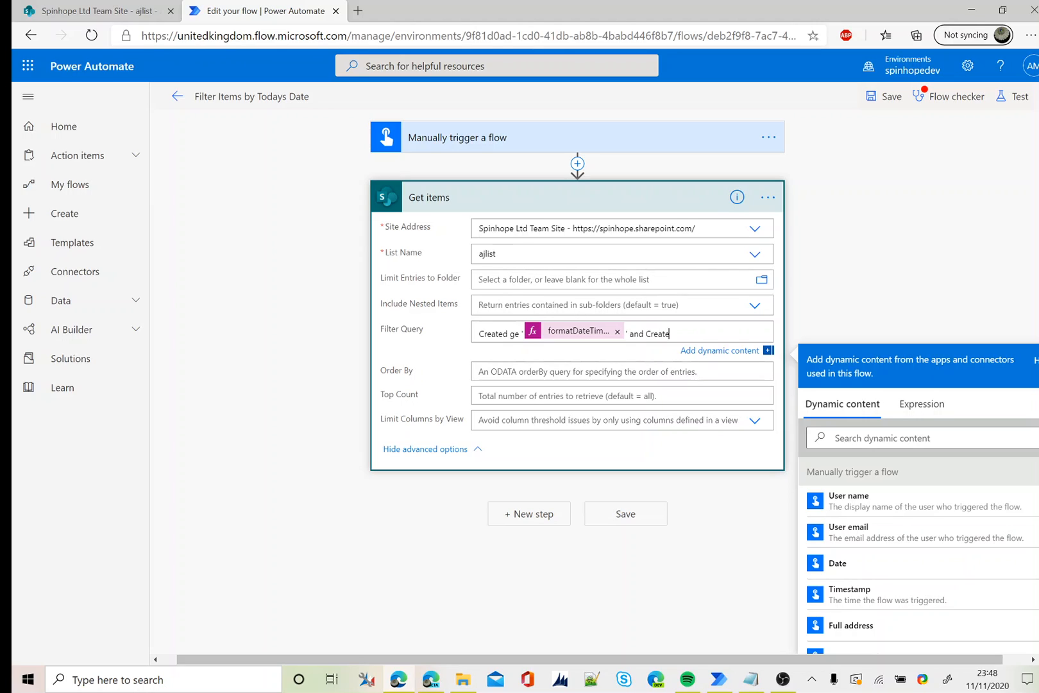
{"action": "type", "text": "d"}
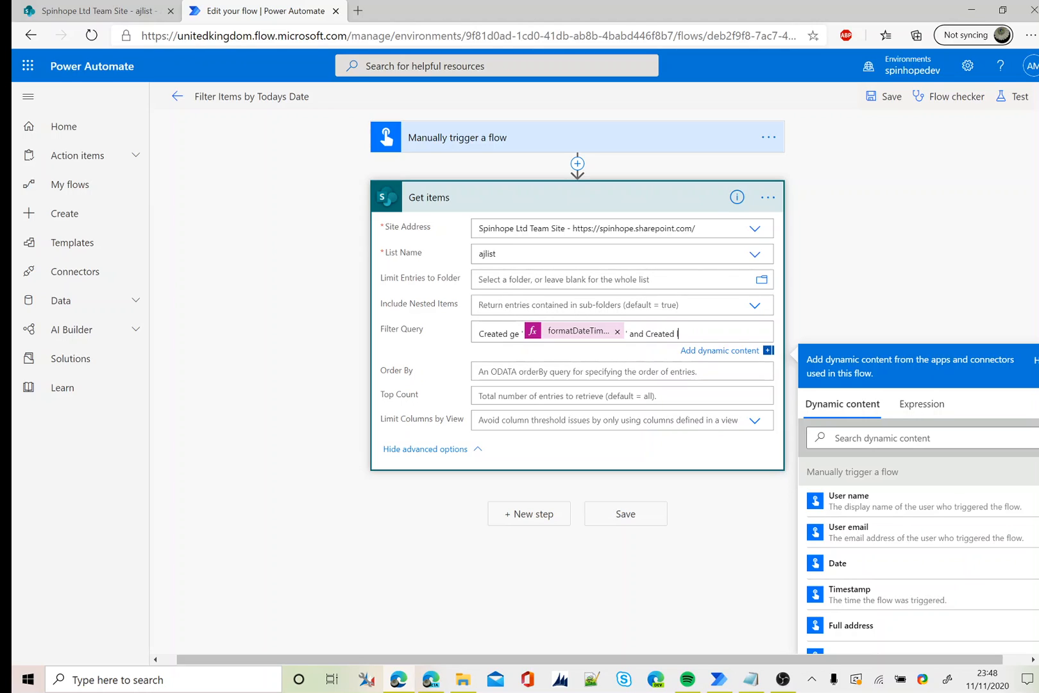
{"action": "type", "text": "le"}
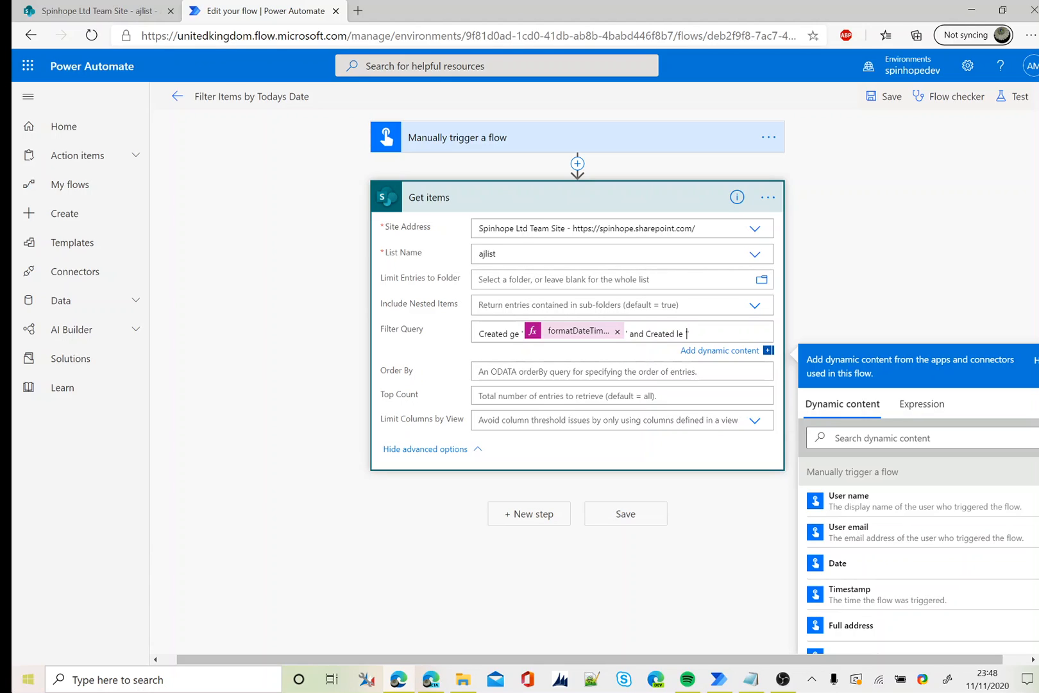
- Insert formatDateTime(utcNow(),'yyyy-MM-dd 23:59') as the end-of-day bound
{"action": "left_click", "coordinate": [922, 404]}
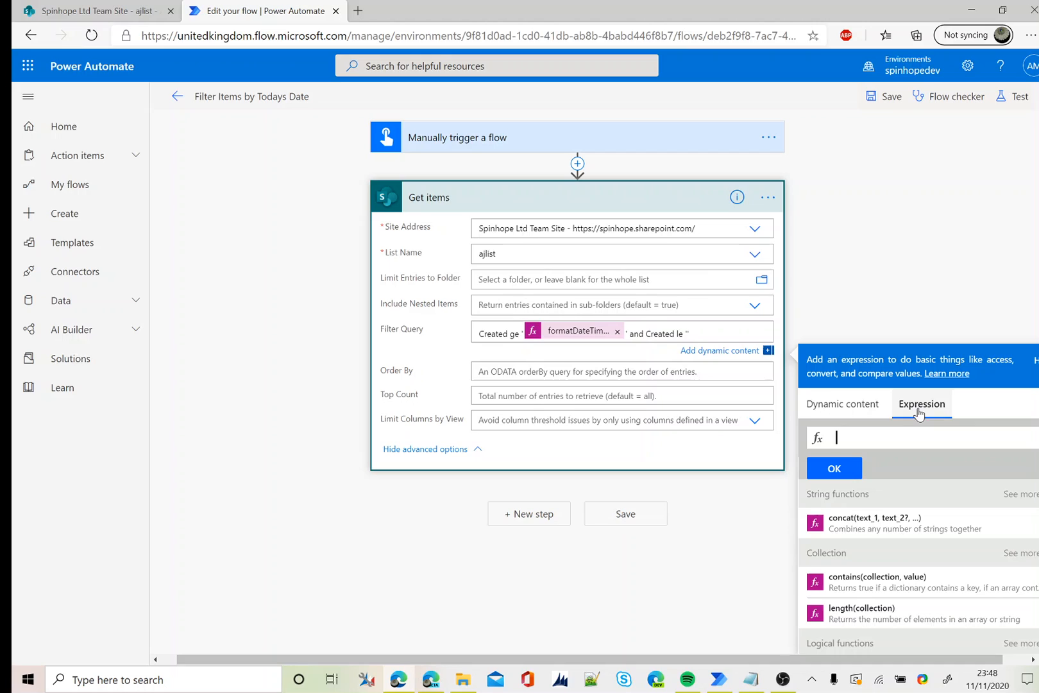
{"action": "type", "text": "formatDateTime"}
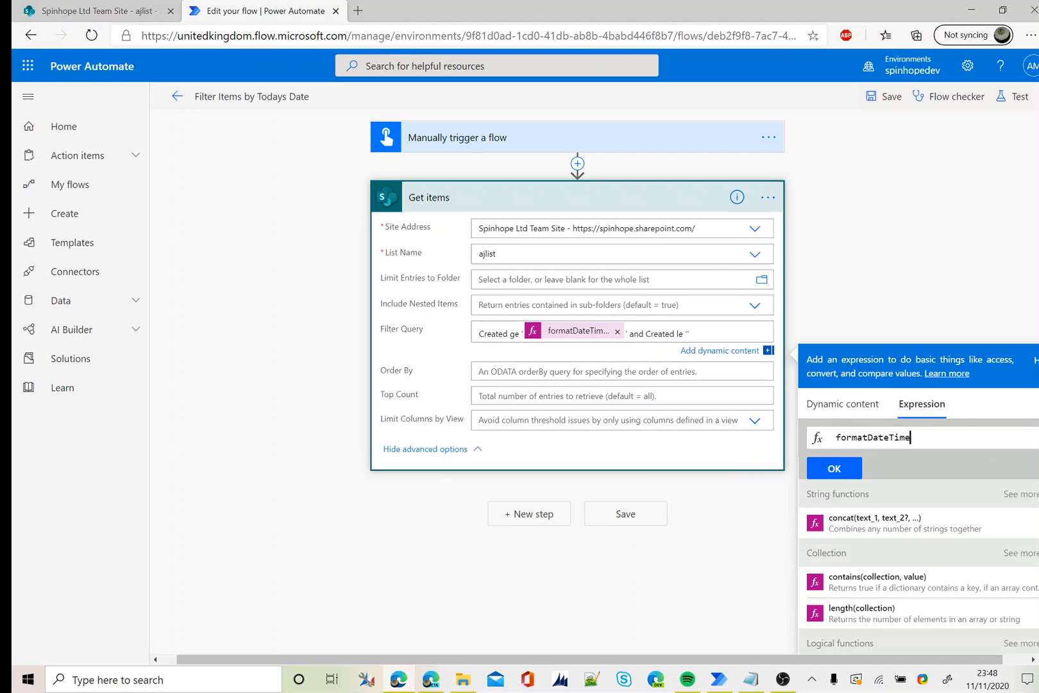
{"action": "type", "text": "(ut"}
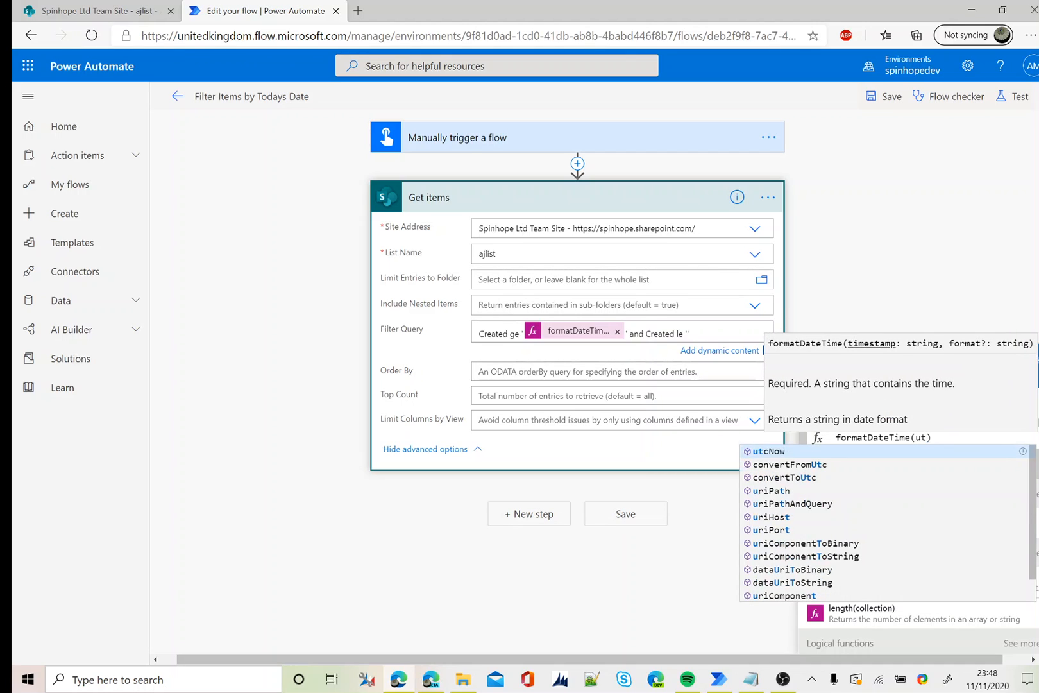
{"action": "left_click", "coordinate": [771, 452]}
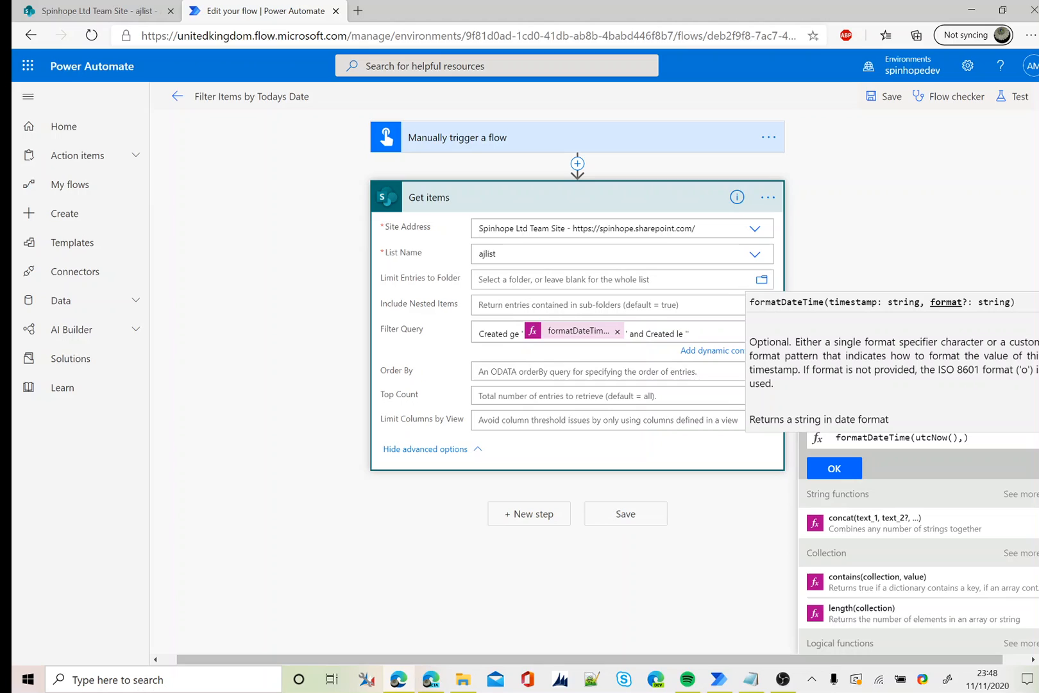
{"action": "type", "text": "'yyyy'"}
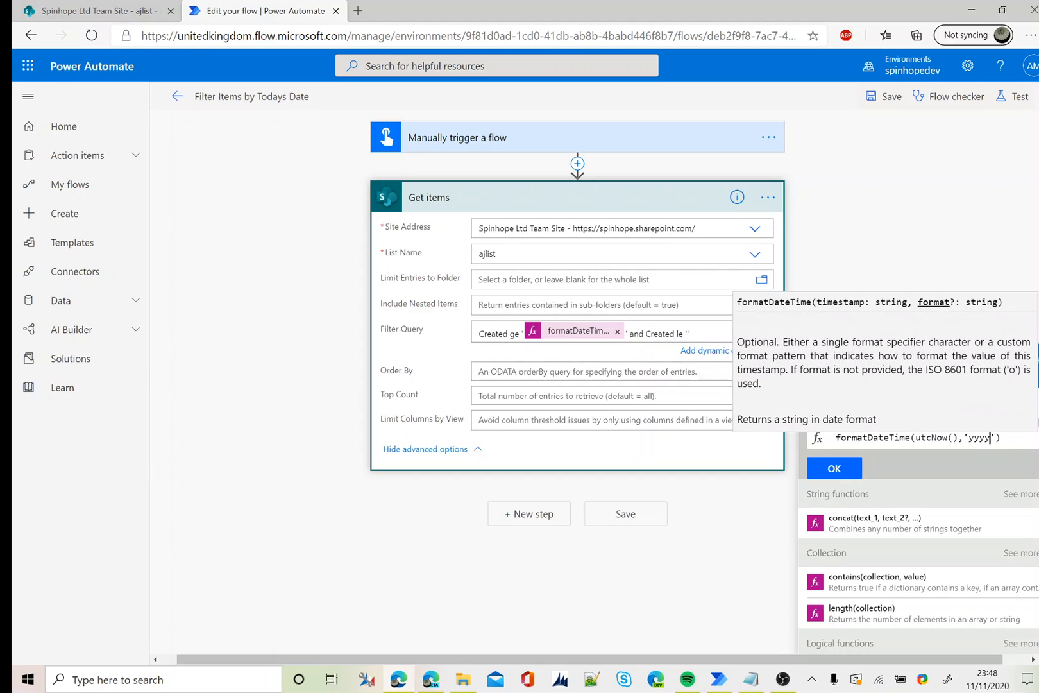
{"action": "type", "text": "-MM"}
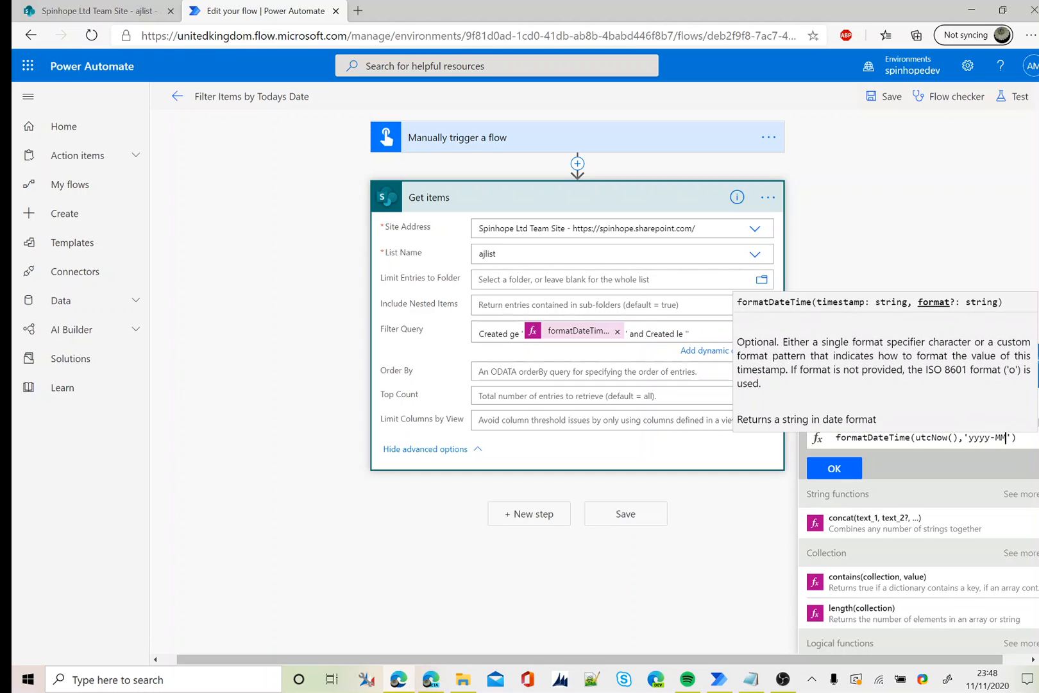
{"action": "type", "text": "-dd 23:59"}
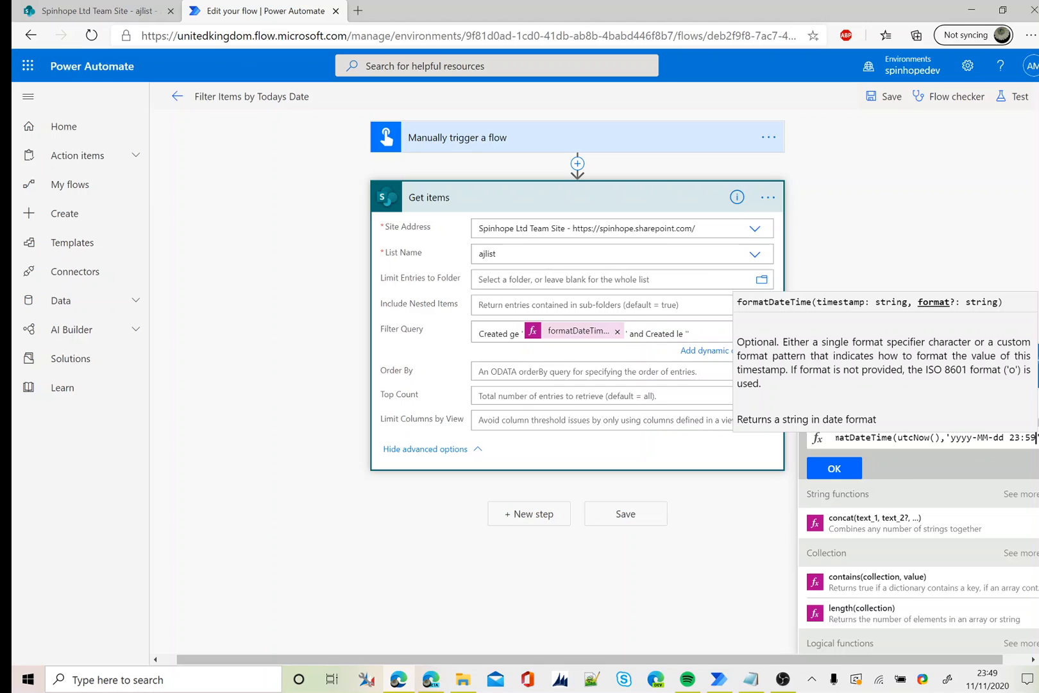
{"action": "left_click", "coordinate": [834, 469]}
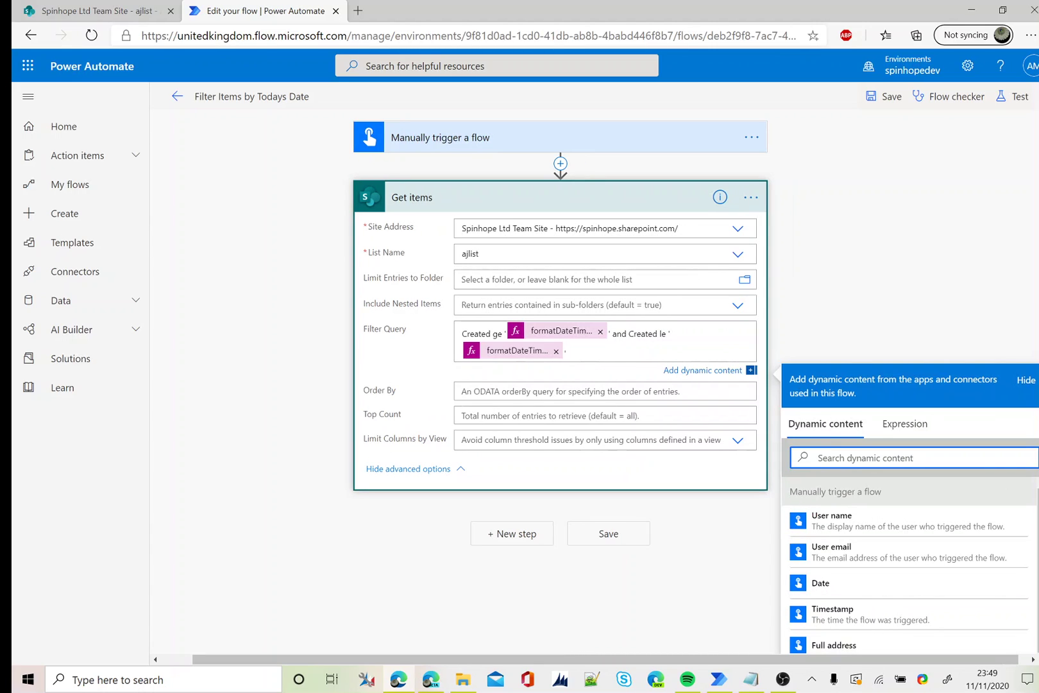
- Add a Compose action on the item Title, looping over the Get items value output
{"action": "left_click", "coordinate": [512, 532]}
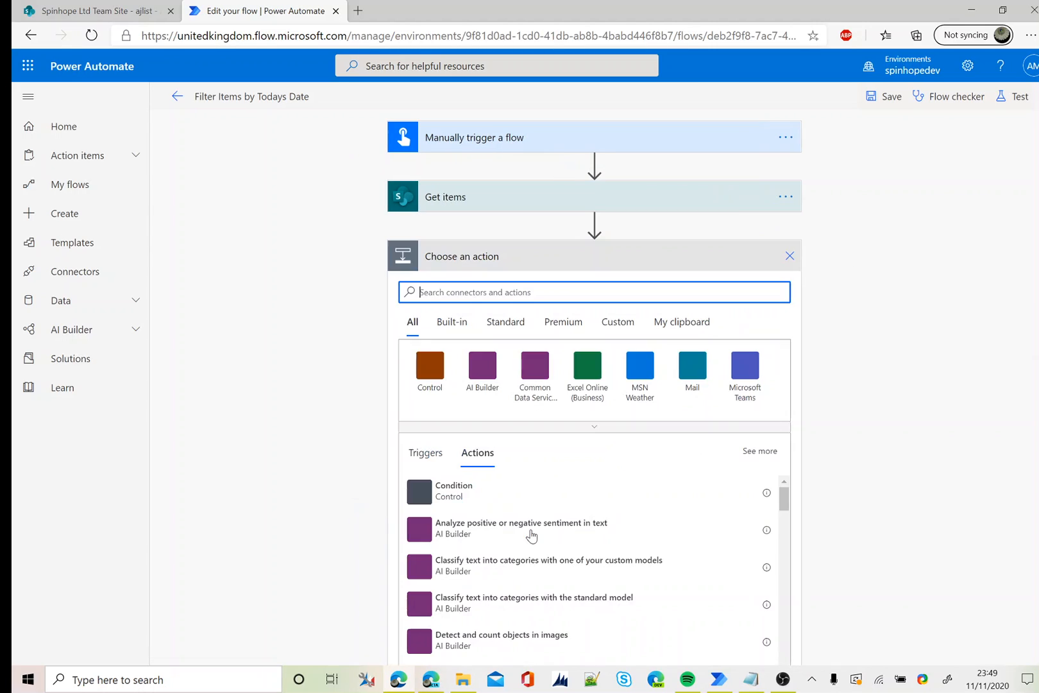
{"action": "type", "text": "compose"}
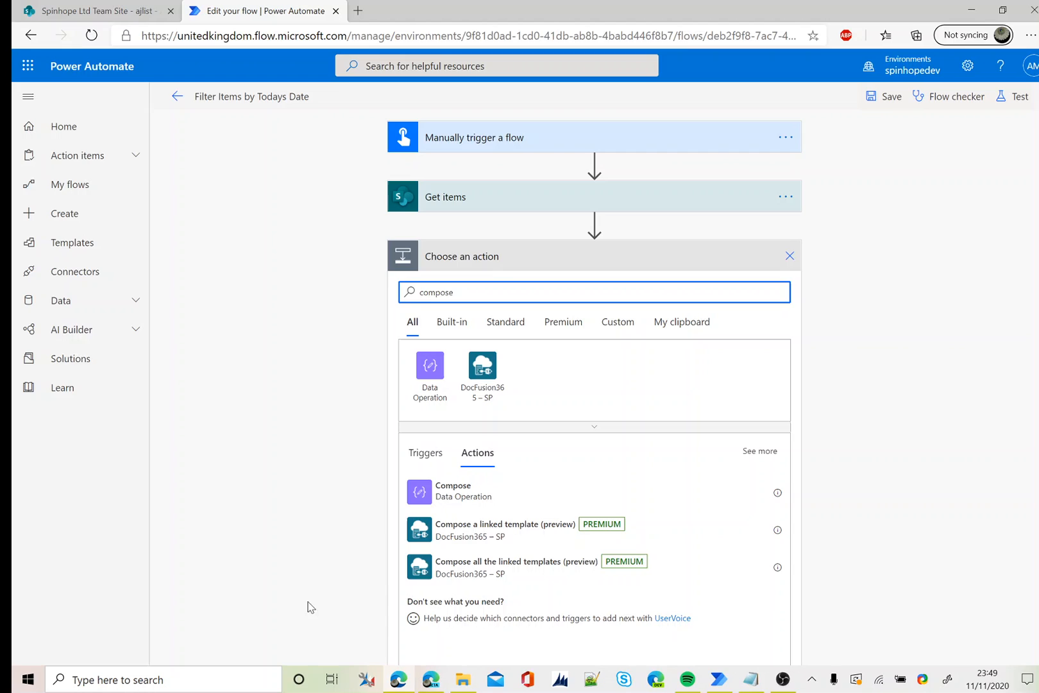
{"action": "left_click", "coordinate": [453, 490]}
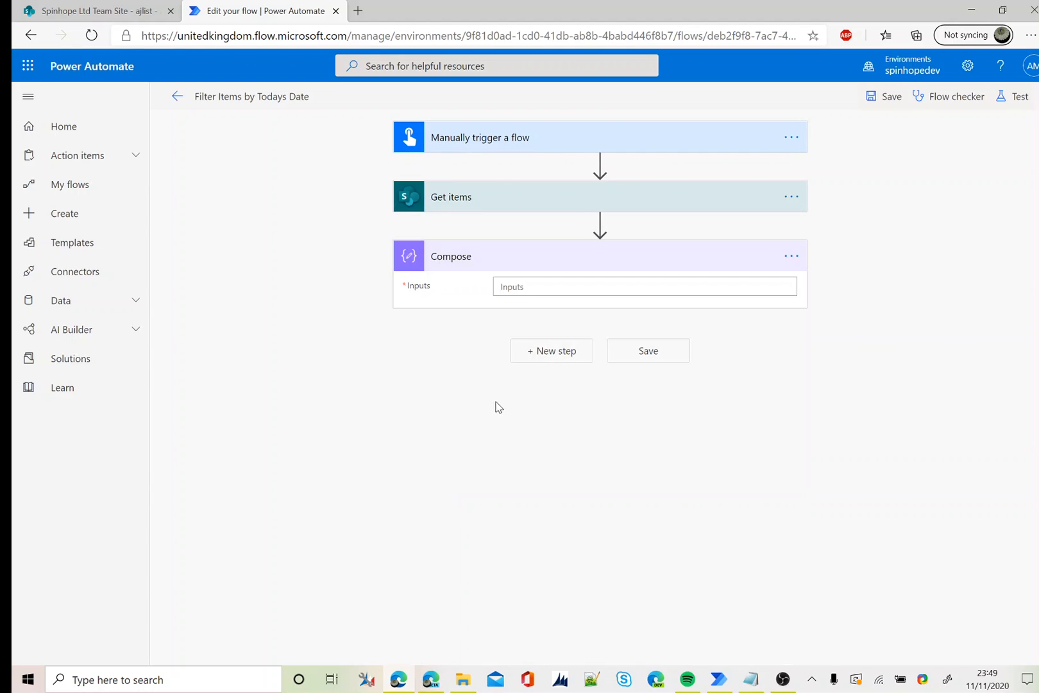
{"action": "left_click", "coordinate": [642, 286]}
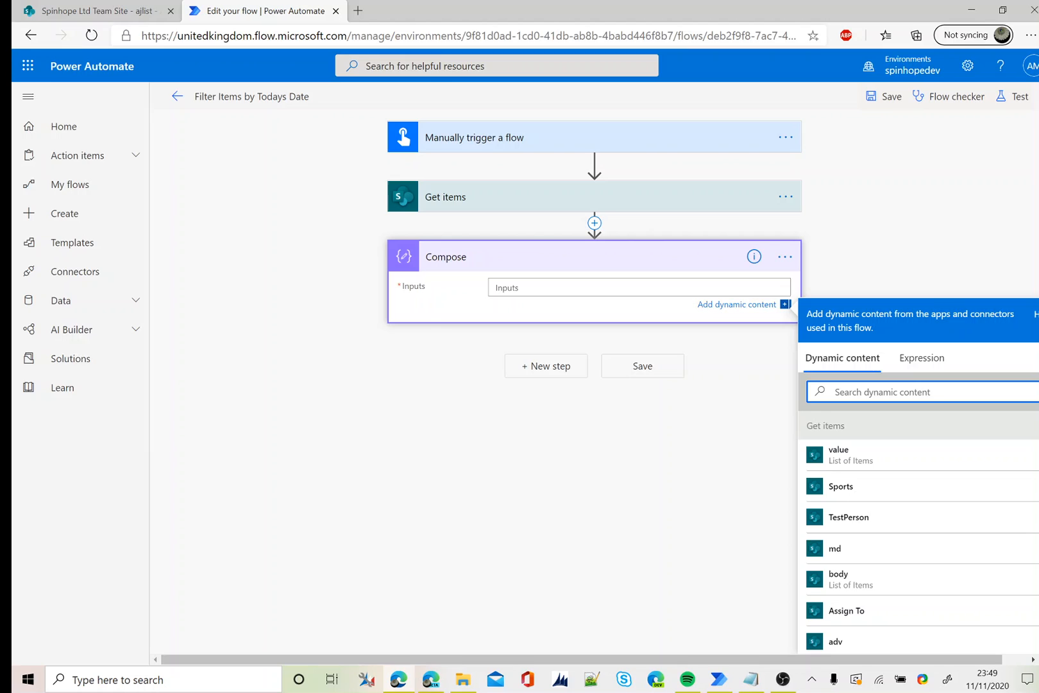
{"action": "type", "text": "Title"}
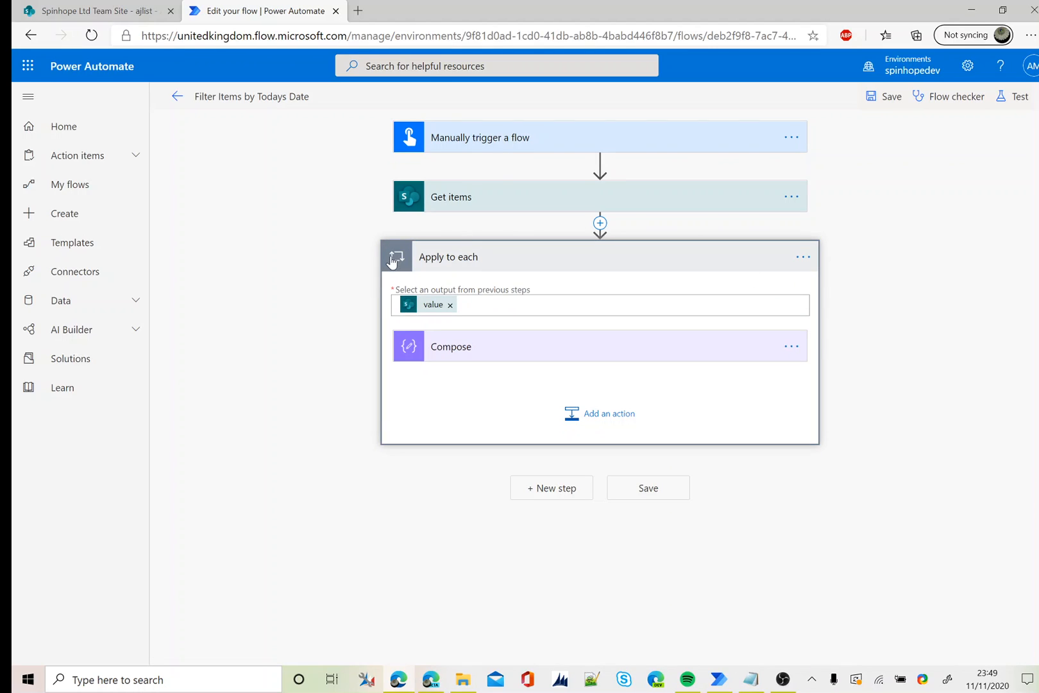
{"action": "mouse_move", "coordinate": [392, 265]}
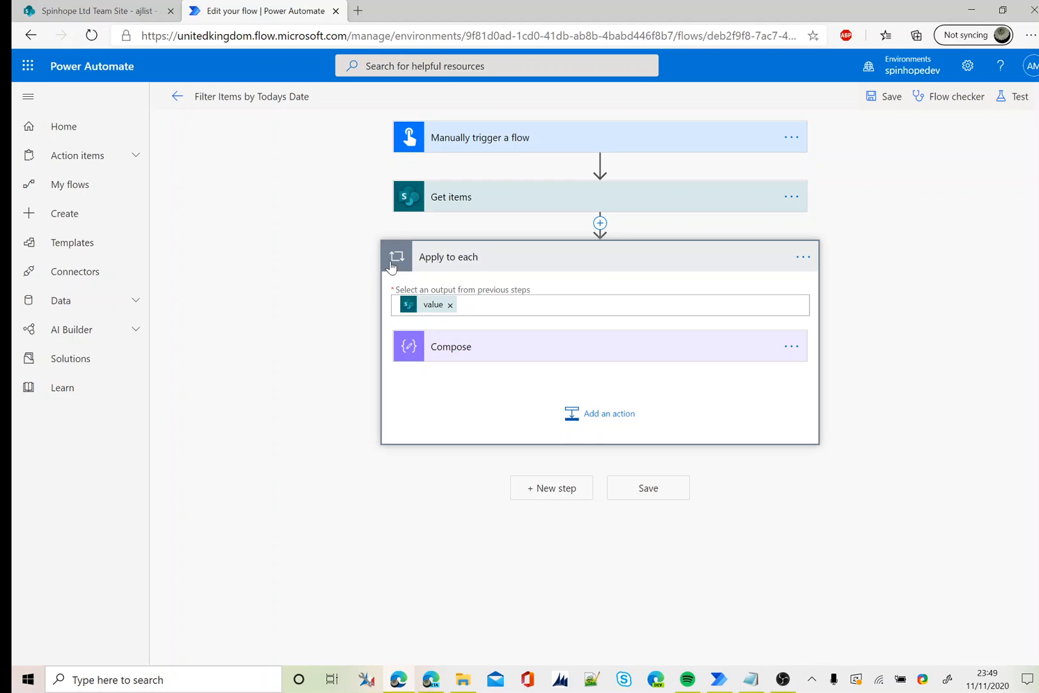
{"action": "mouse_move", "coordinate": [506, 210]}
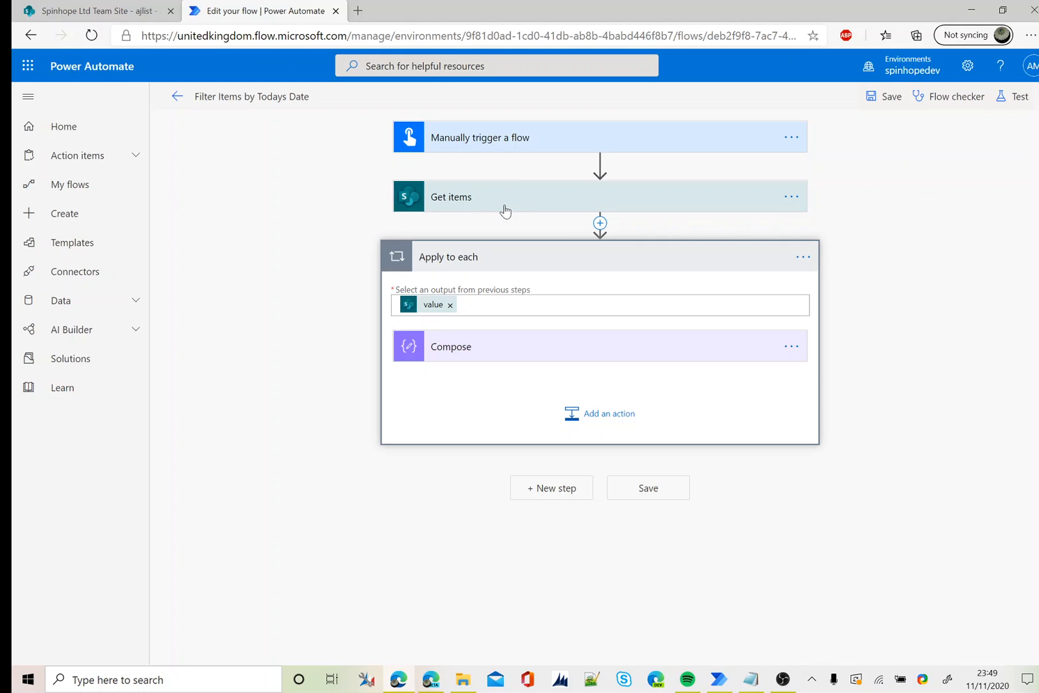
{"action": "mouse_move", "coordinate": [948, 97]}
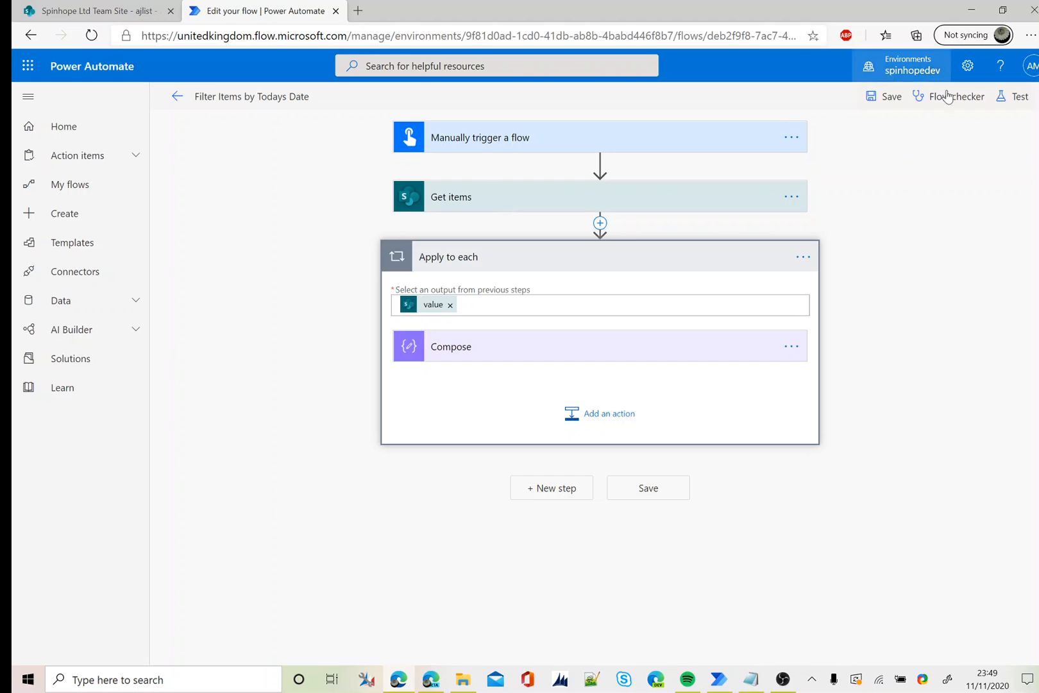
- Save and test-run the flow, viewing the Apply to each iteration outputs
{"action": "left_click", "coordinate": [1016, 96]}
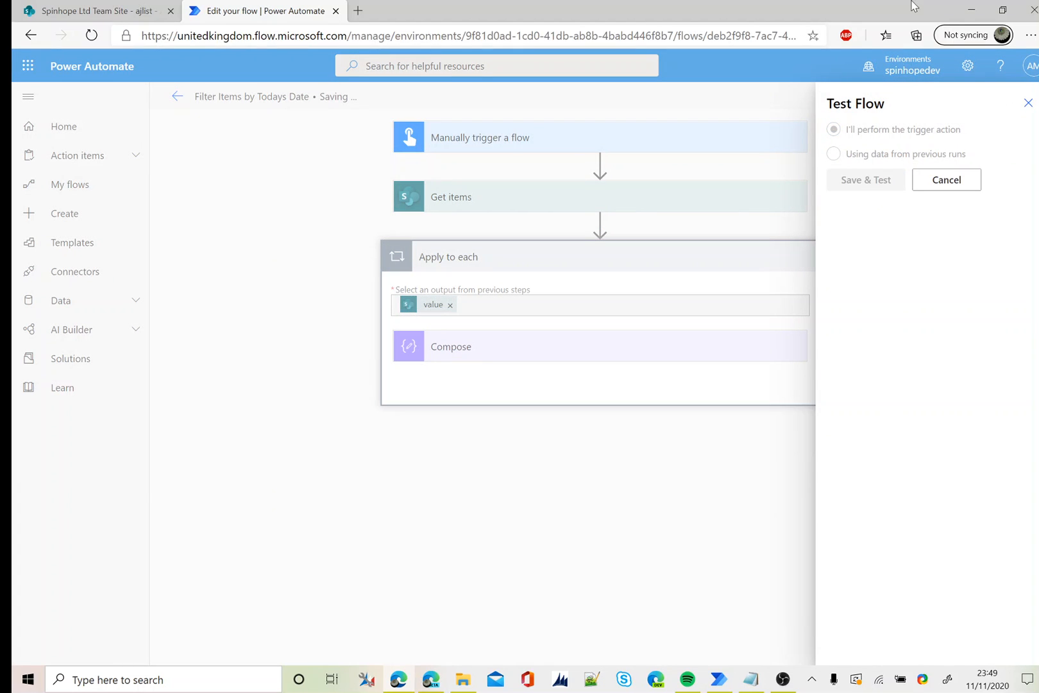
{"action": "left_click", "coordinate": [865, 179]}
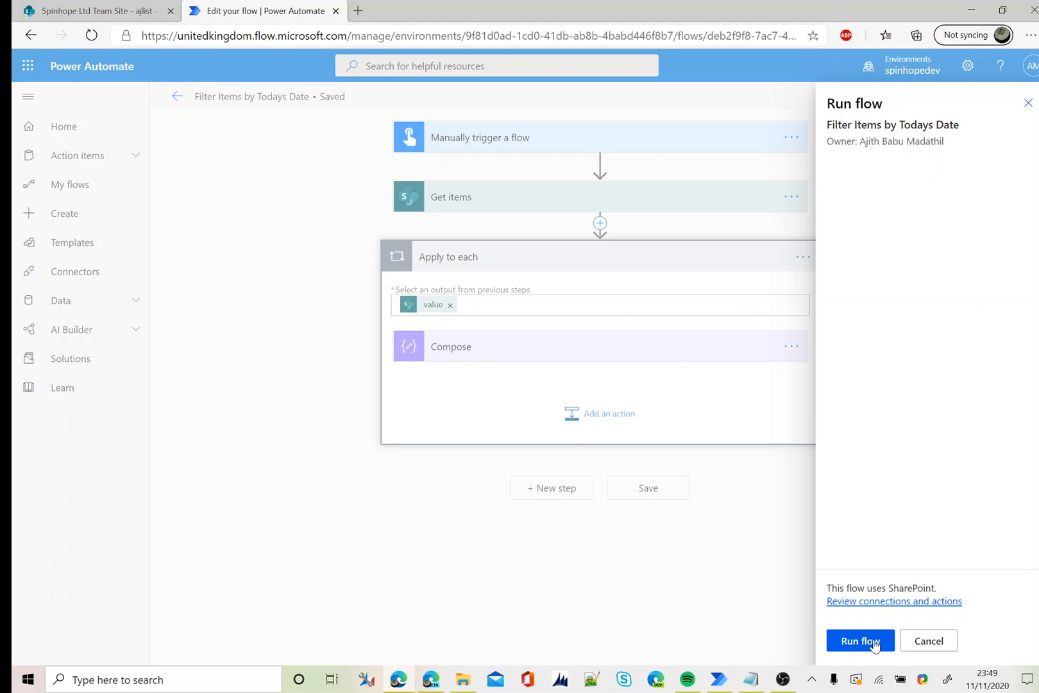
{"action": "left_click", "coordinate": [859, 641]}
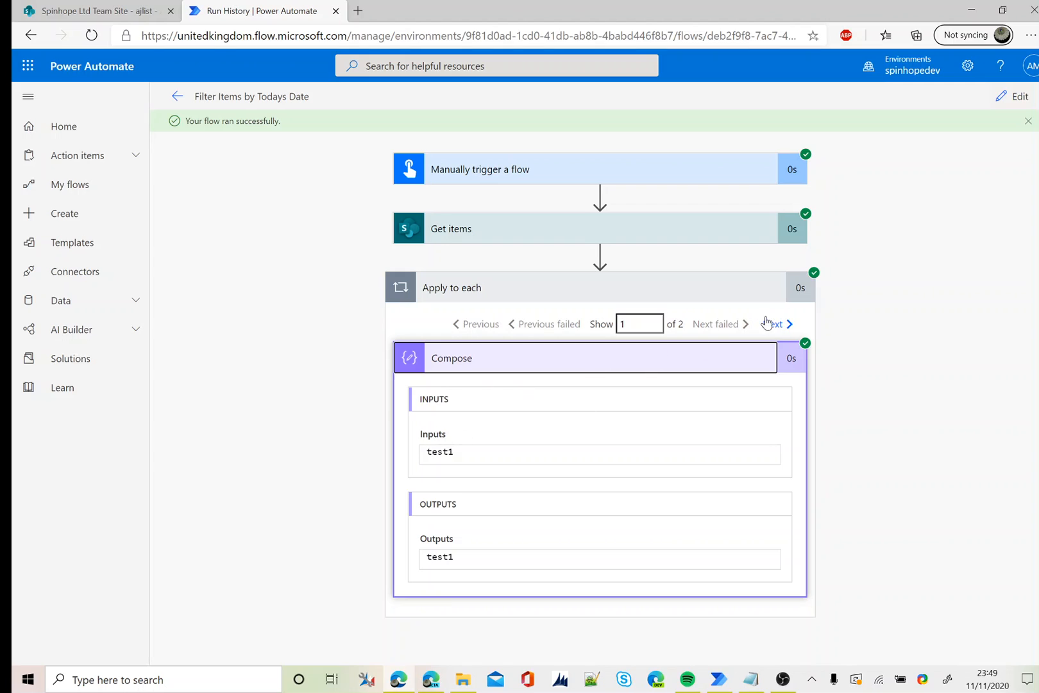
{"action": "left_click", "coordinate": [774, 325]}
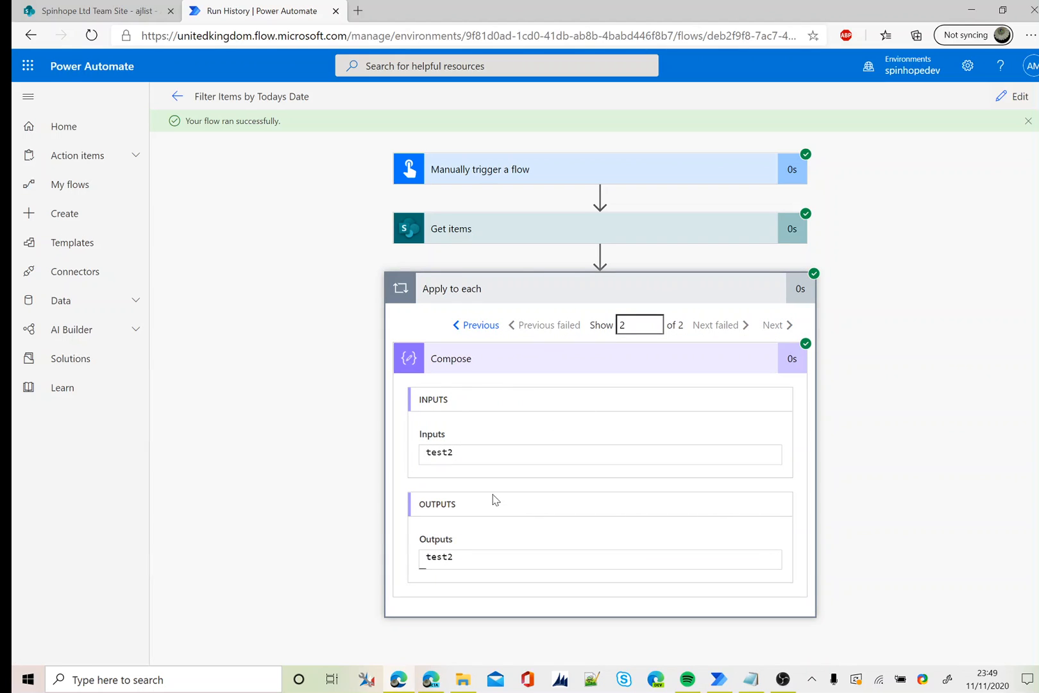
- Compare against ajlist in SharePoint, selecting test2, then return to the run results
{"action": "left_click", "coordinate": [96, 10]}
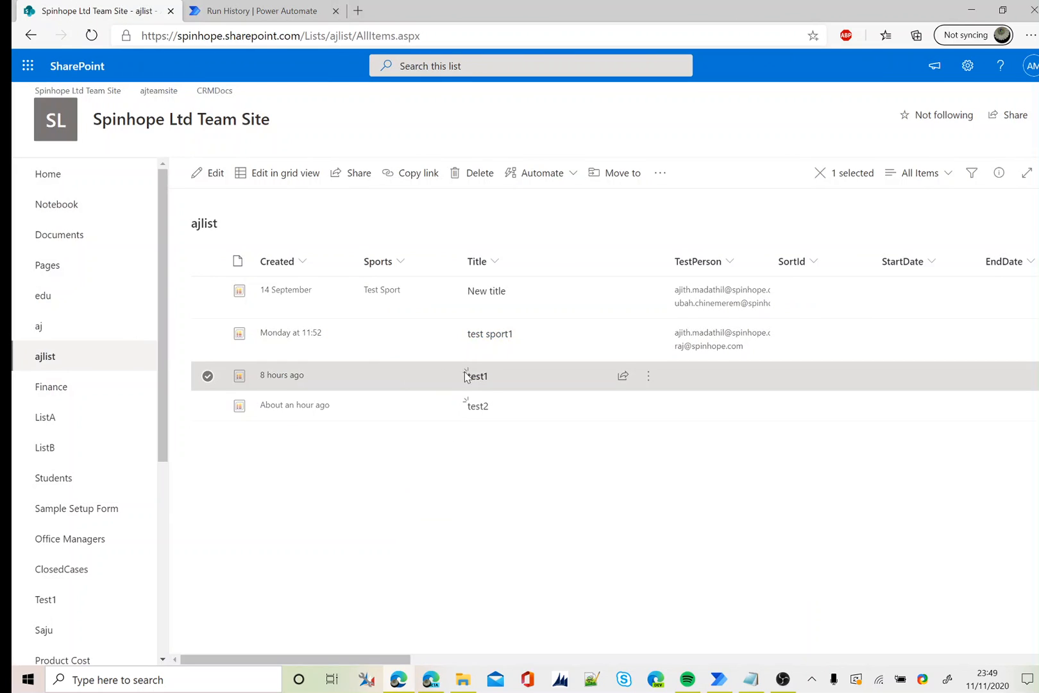
{"action": "left_click", "coordinate": [208, 405]}
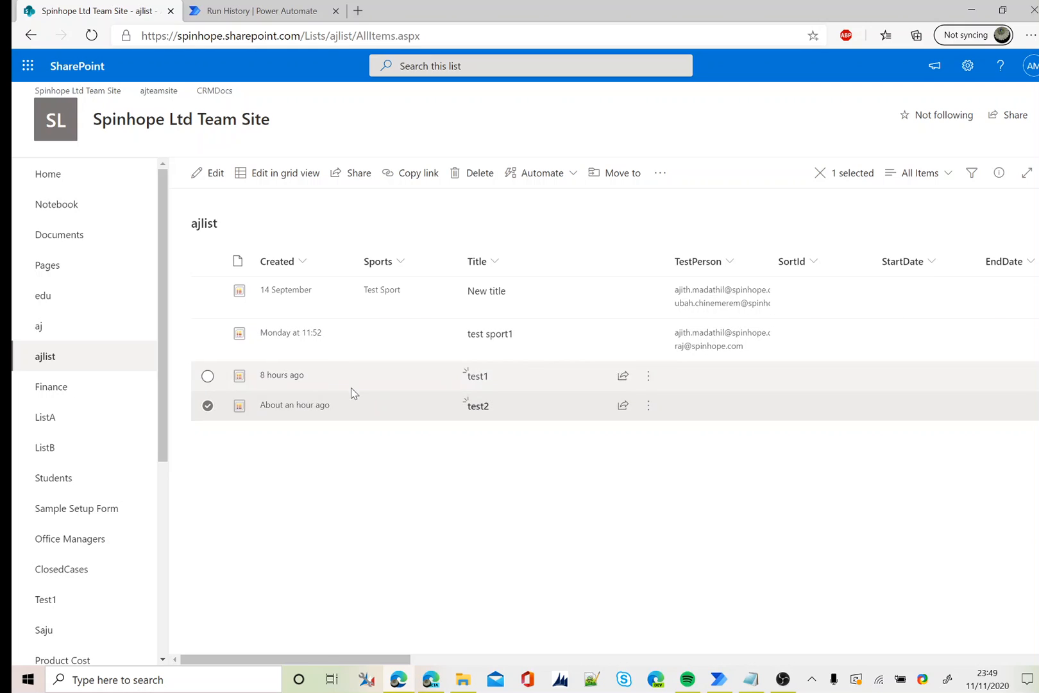
{"action": "left_click", "coordinate": [254, 10]}
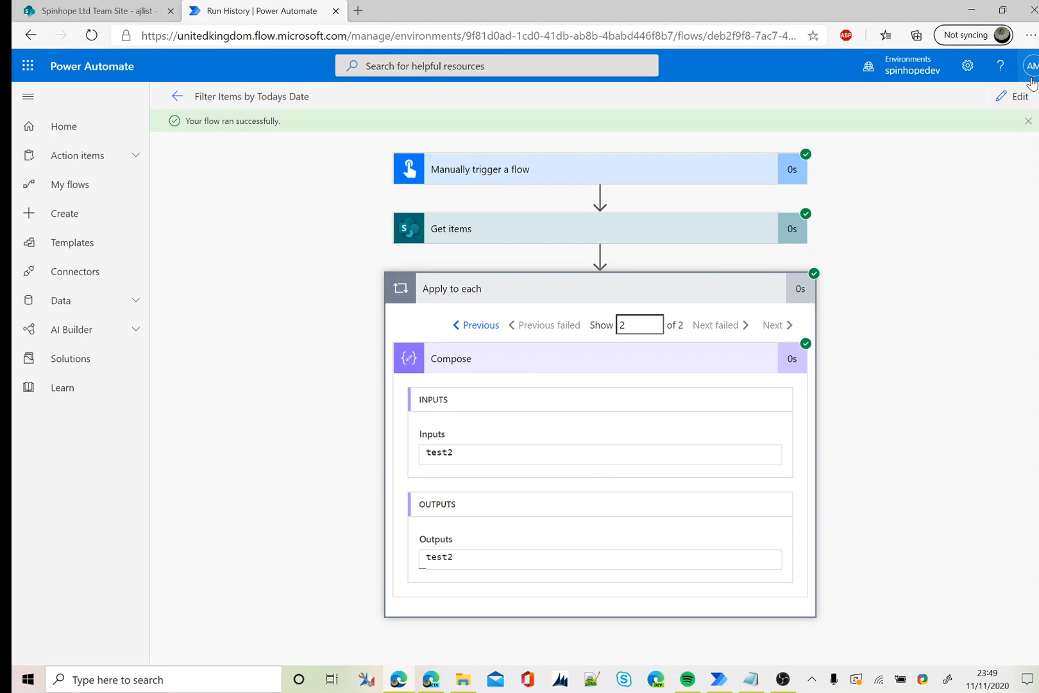
- Reopen Get items in the editor and review both formatDateTime filter expressions for 00:00 and 23:59
{"action": "left_click", "coordinate": [1013, 96]}
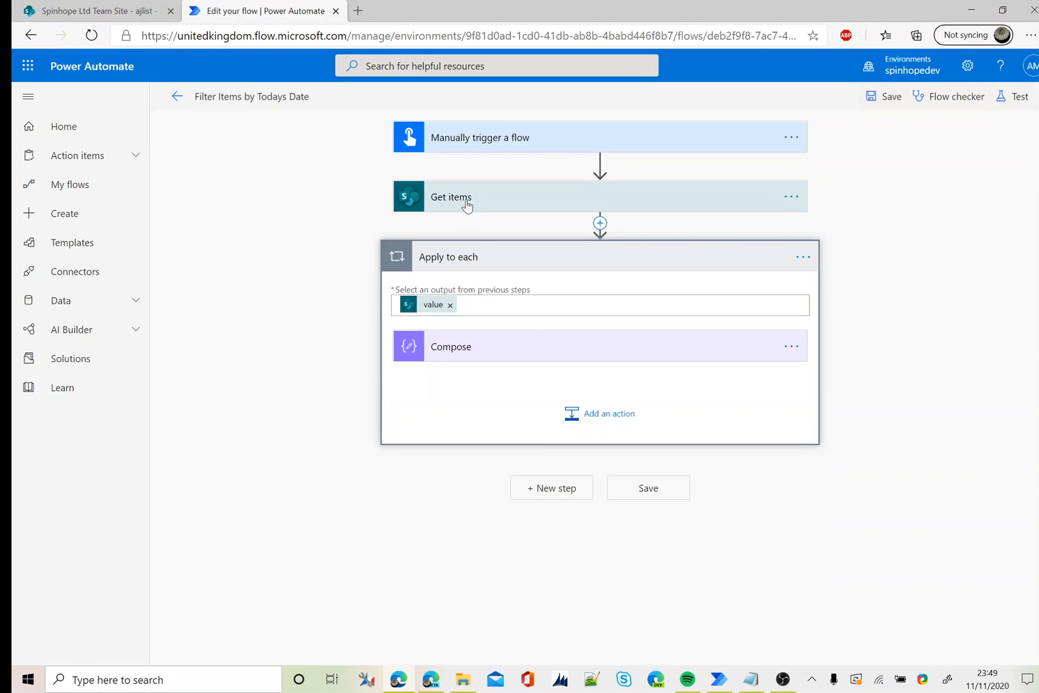
{"action": "left_click", "coordinate": [450, 197]}
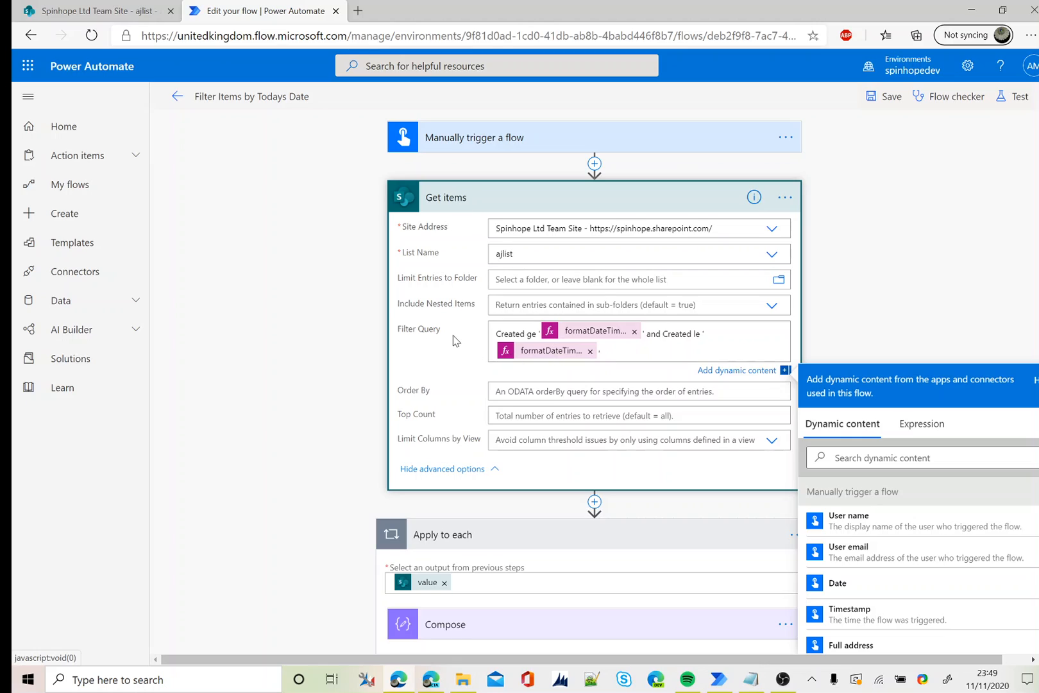
{"action": "left_click", "coordinate": [589, 350]}
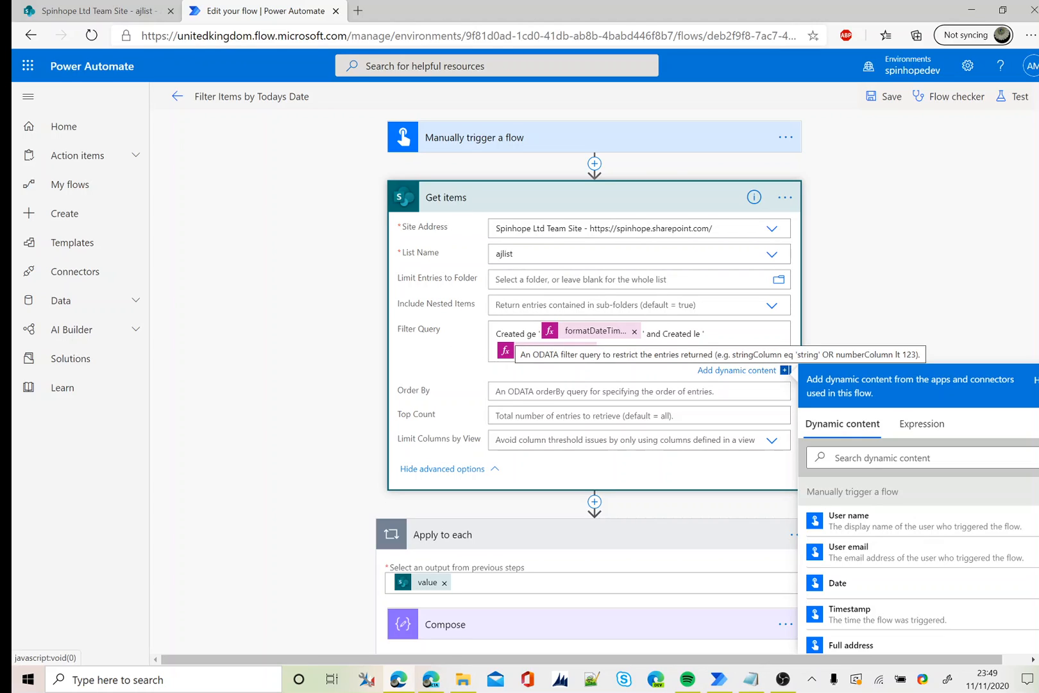
{"action": "left_click", "coordinate": [920, 423]}
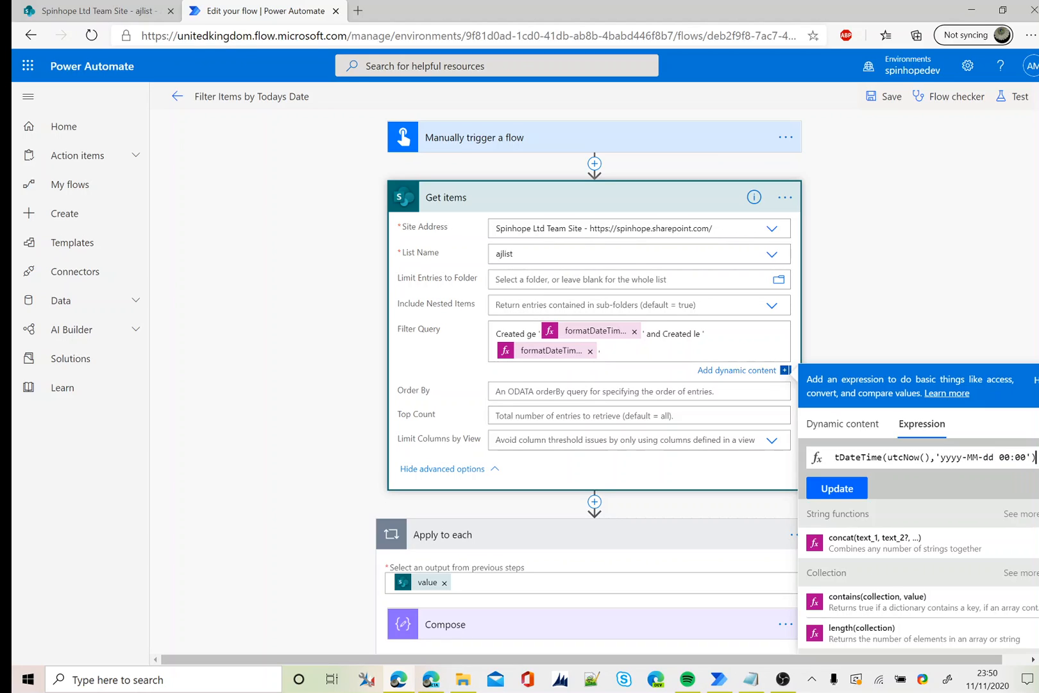
{"action": "mouse_move", "coordinate": [630, 332]}
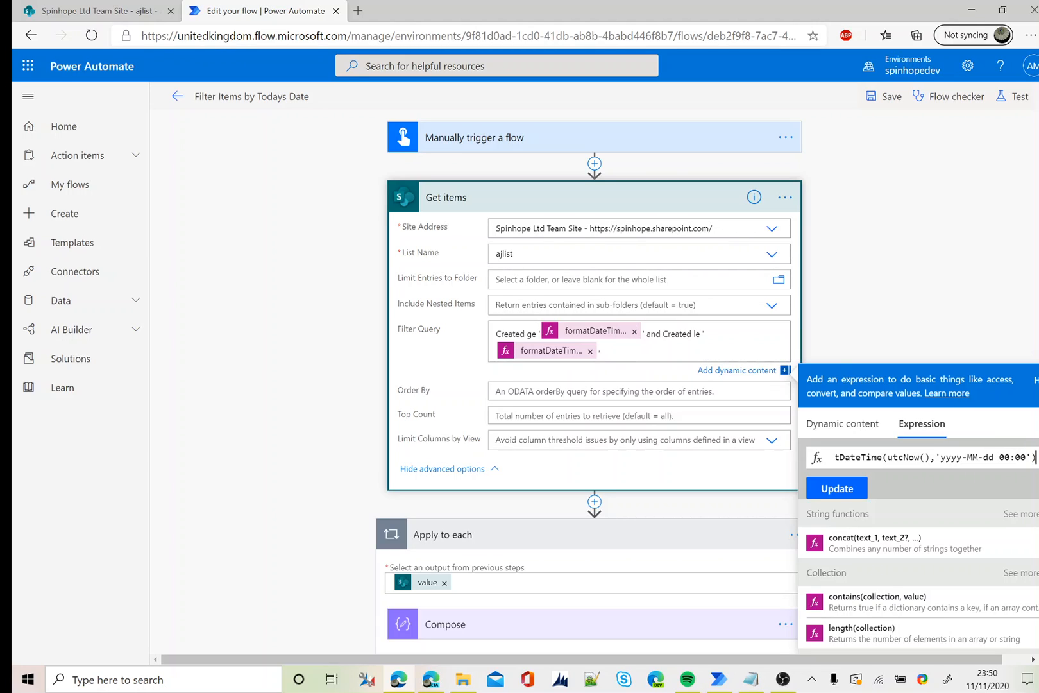
{"action": "mouse_move", "coordinate": [563, 358]}
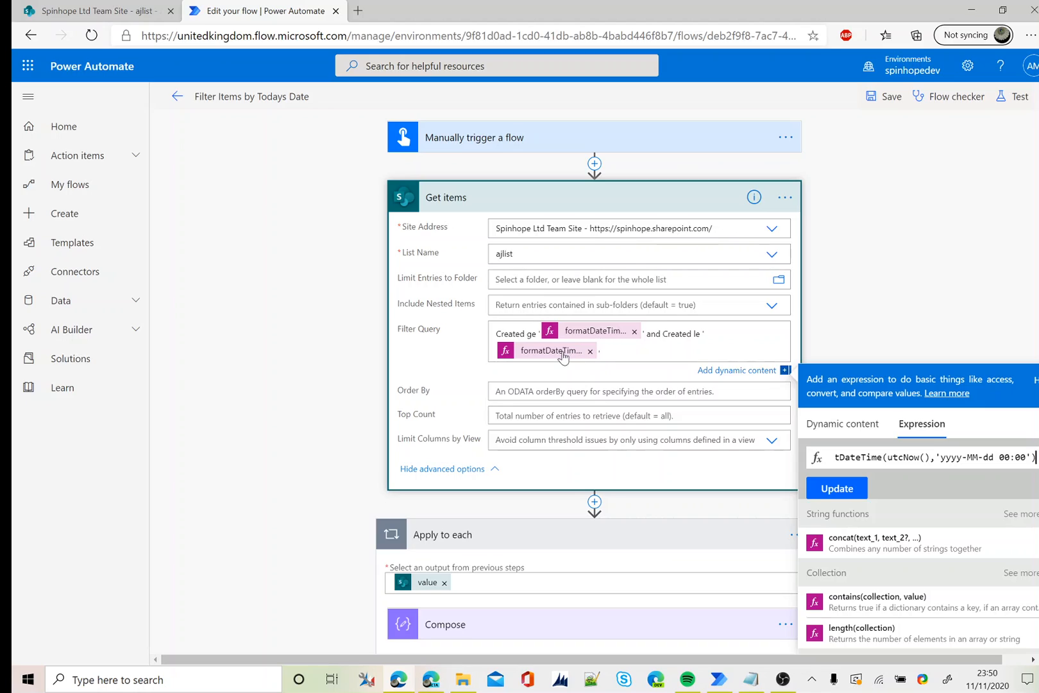
{"action": "left_click", "coordinate": [552, 350]}
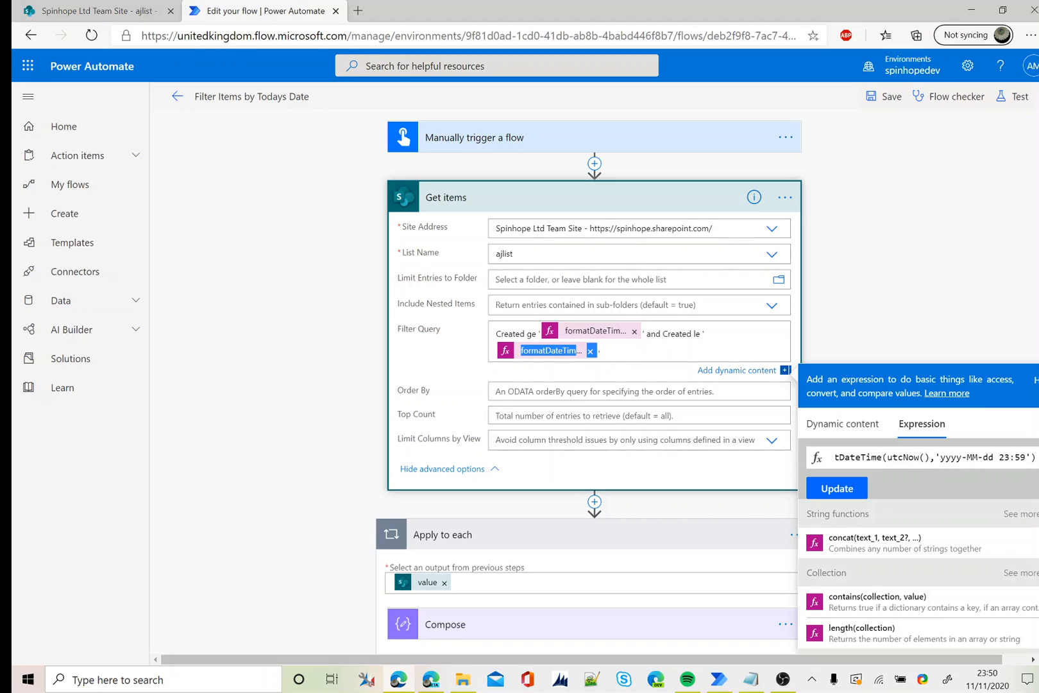
{"action": "mouse_move", "coordinate": [569, 358]}
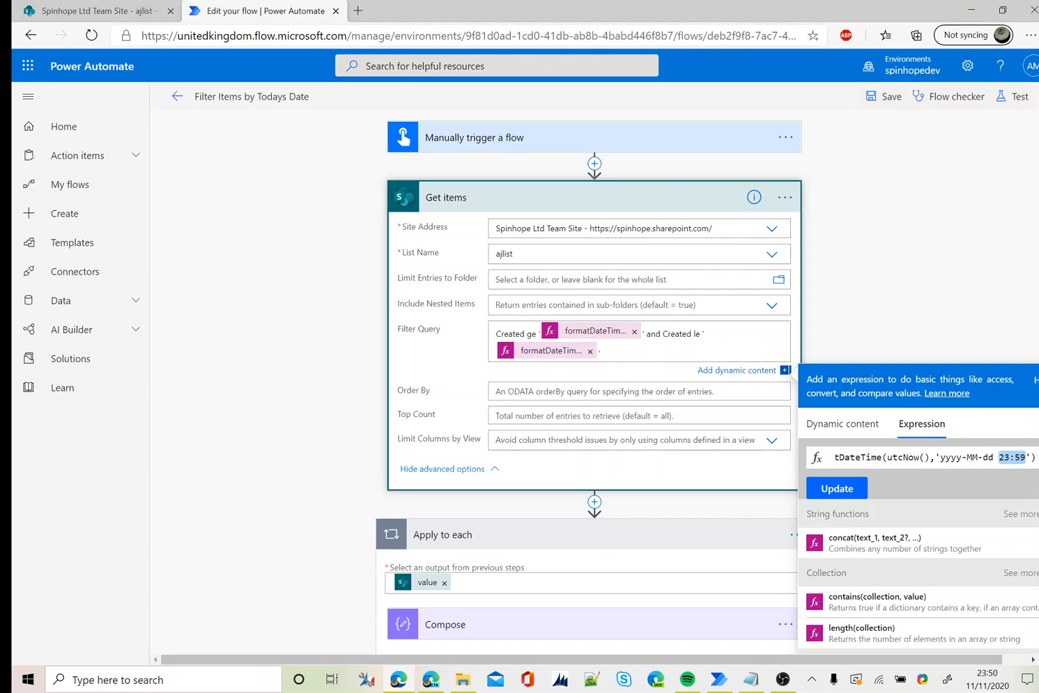
{"action": "mouse_move", "coordinate": [533, 340]}
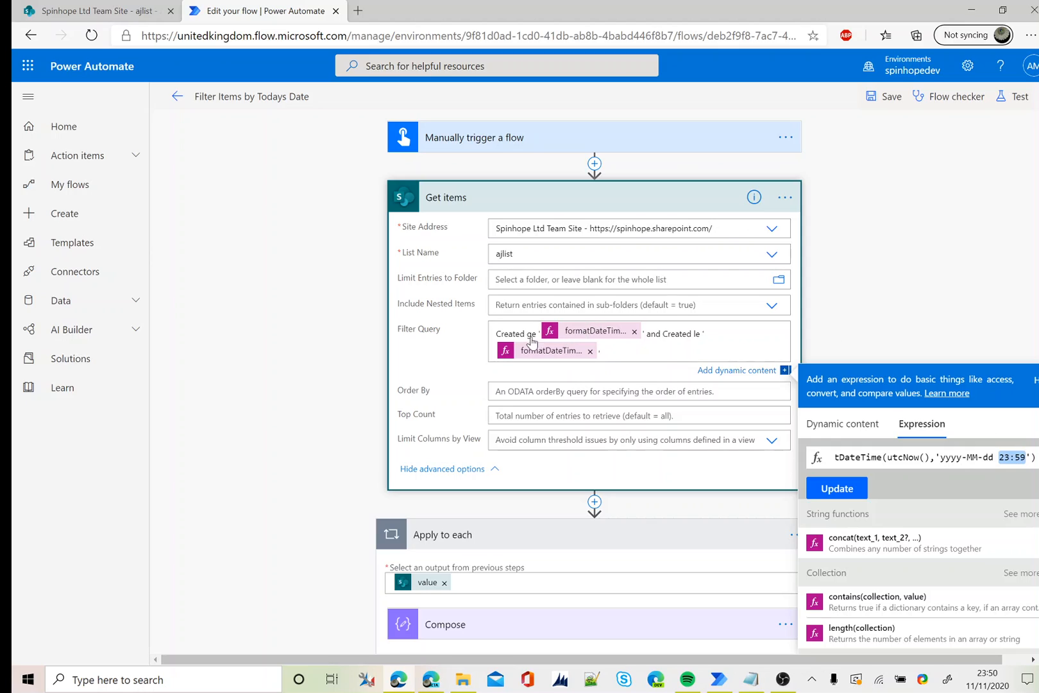
{"action": "left_click", "coordinate": [870, 318]}
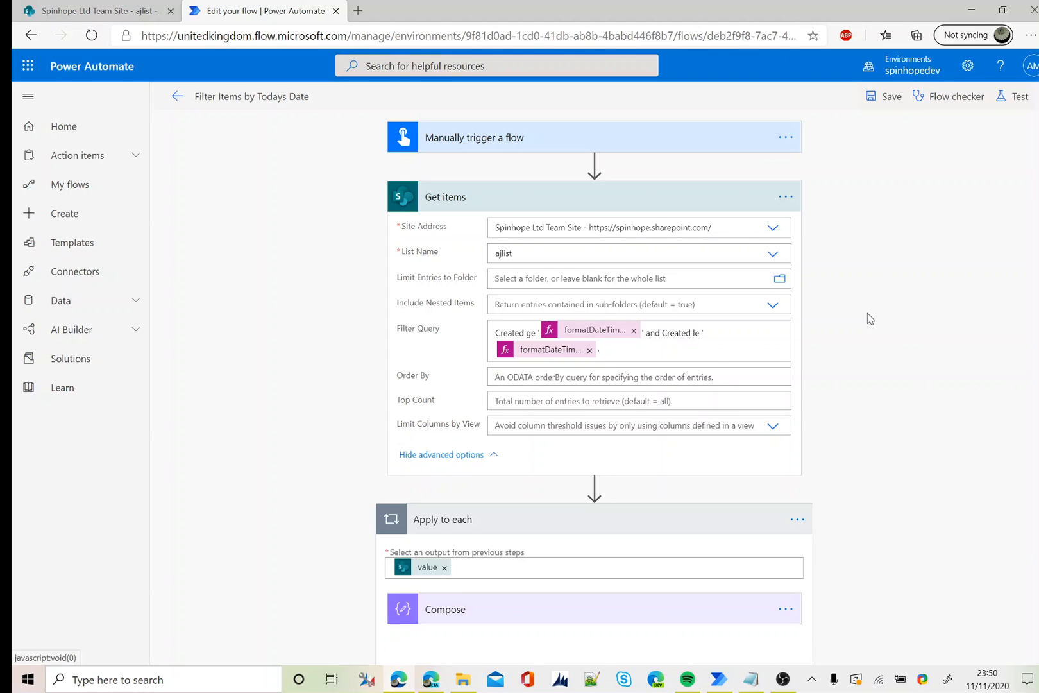
{"action": "mouse_move", "coordinate": [987, 297]}
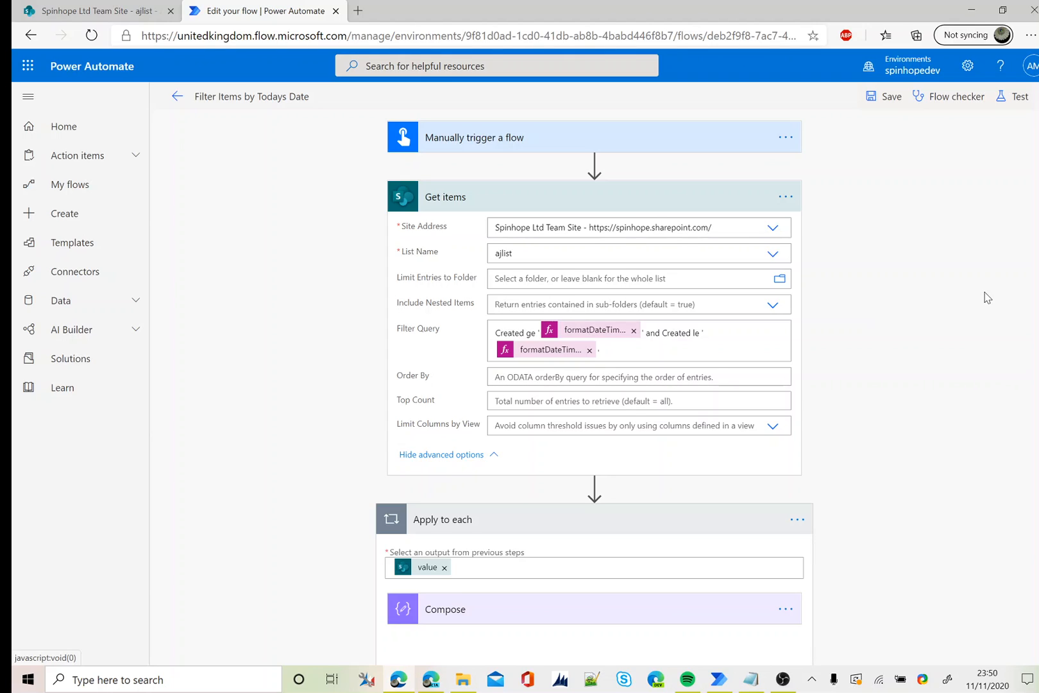